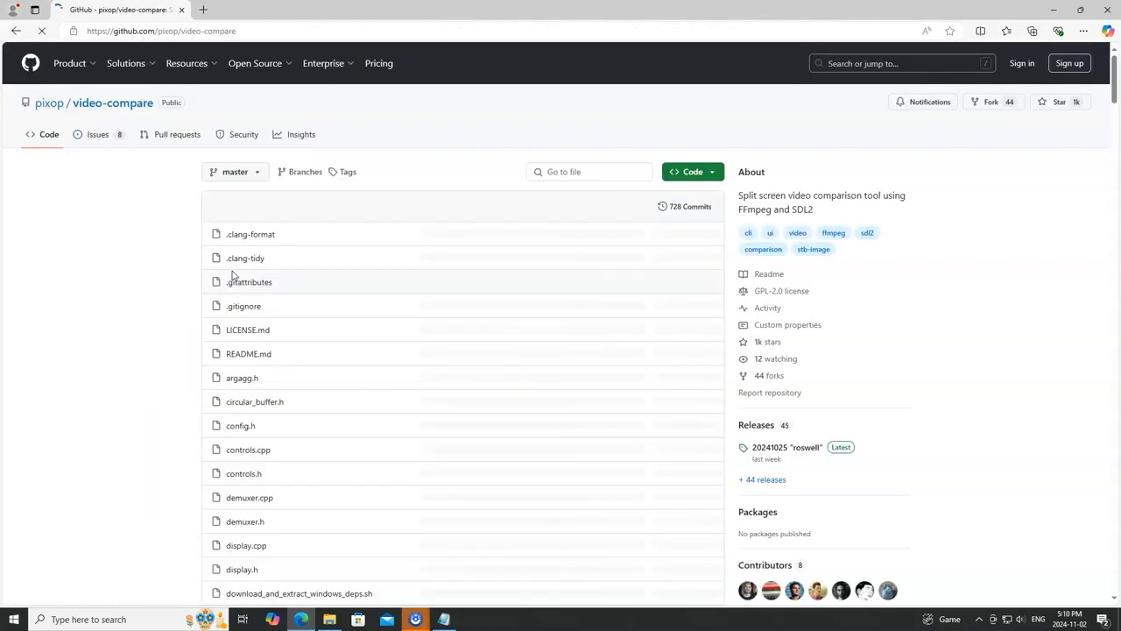
Step: Follow the README's pre-compiled Windows binaries link to the video-compare Releases page
scroll(down, 3)
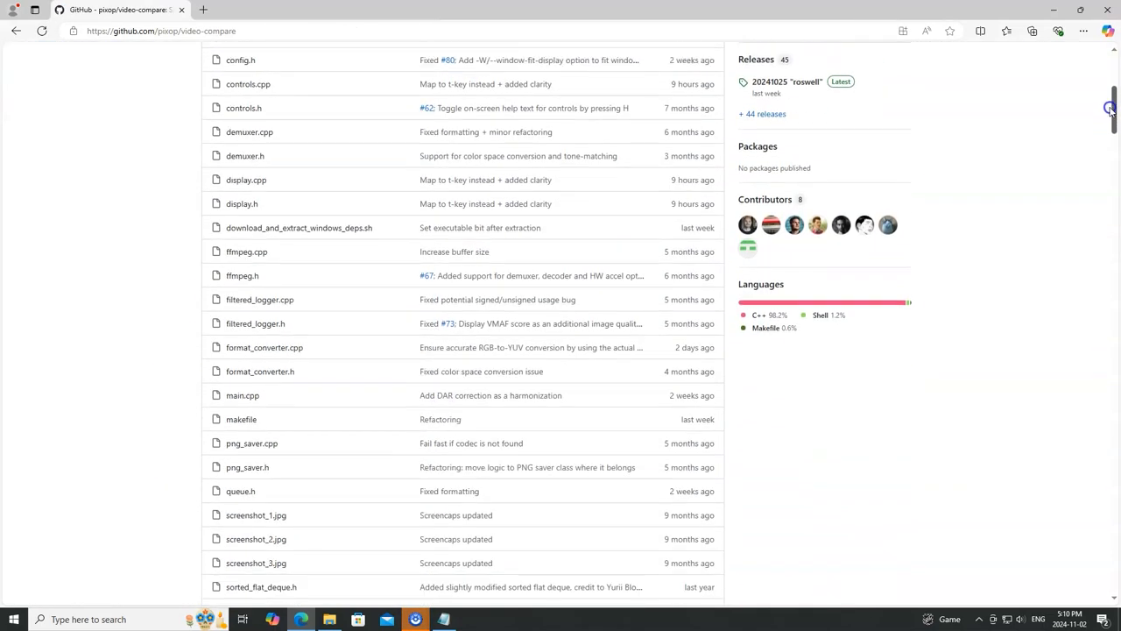
scroll(down, 3)
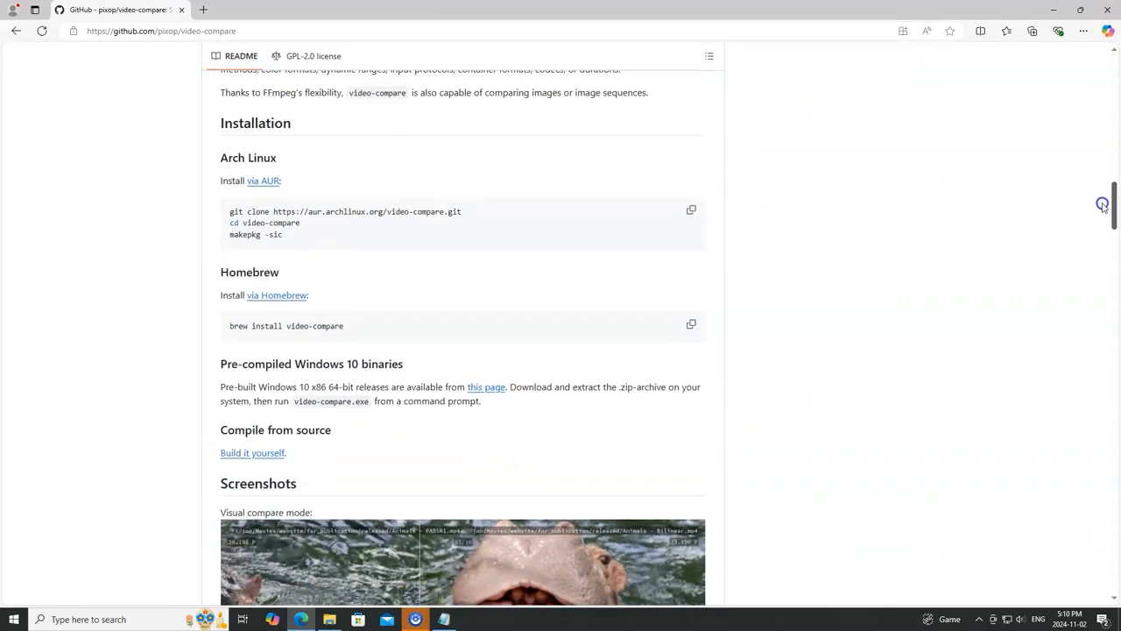
scroll(down, 3)
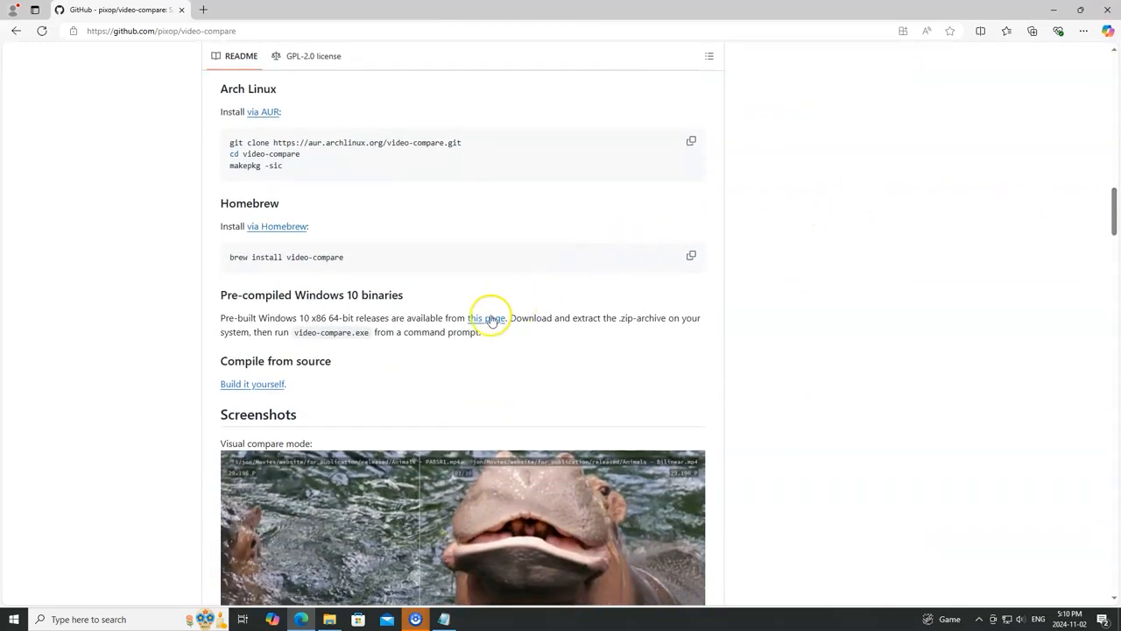
click(487, 319)
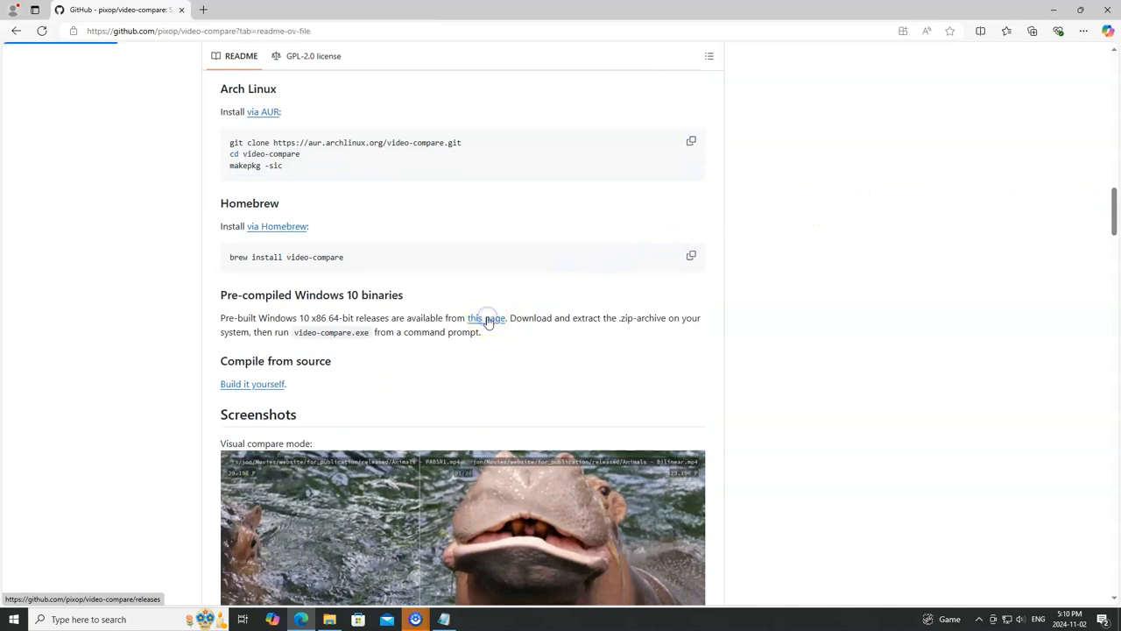
click(487, 317)
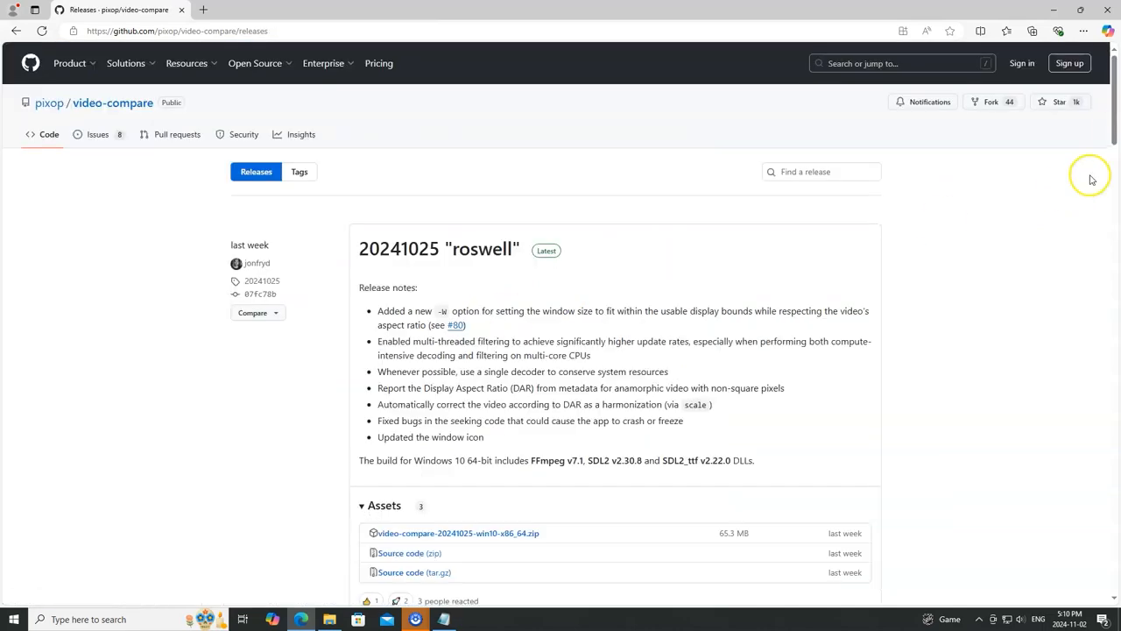
scroll(down, 3)
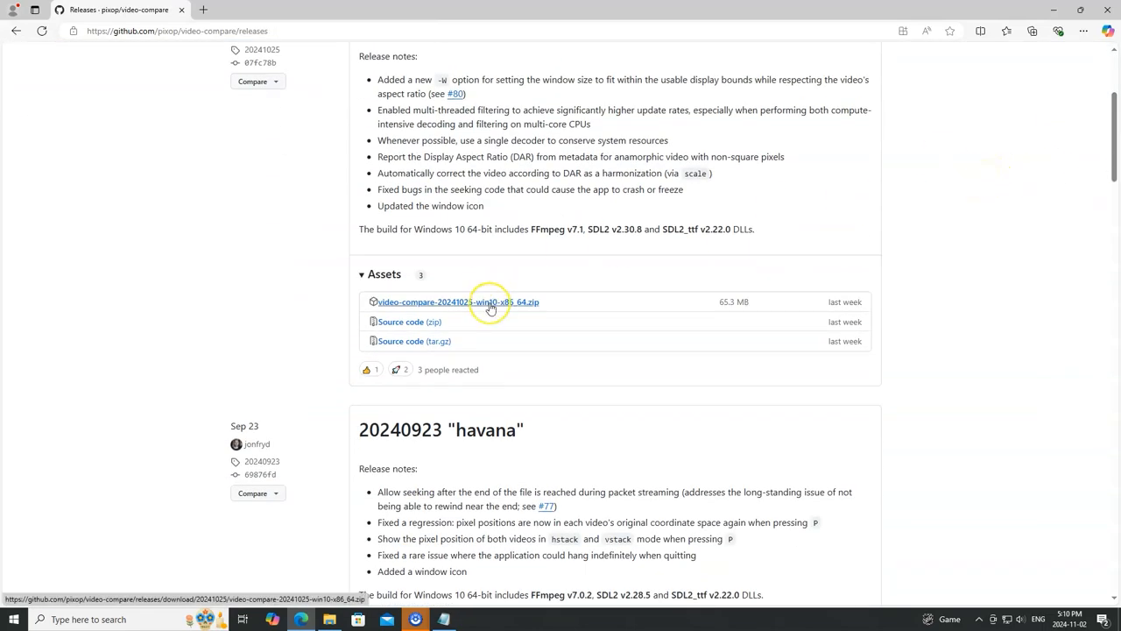
Step: Download the win10-x86_64 zip and extract it into its own Downloads folder
click(459, 302)
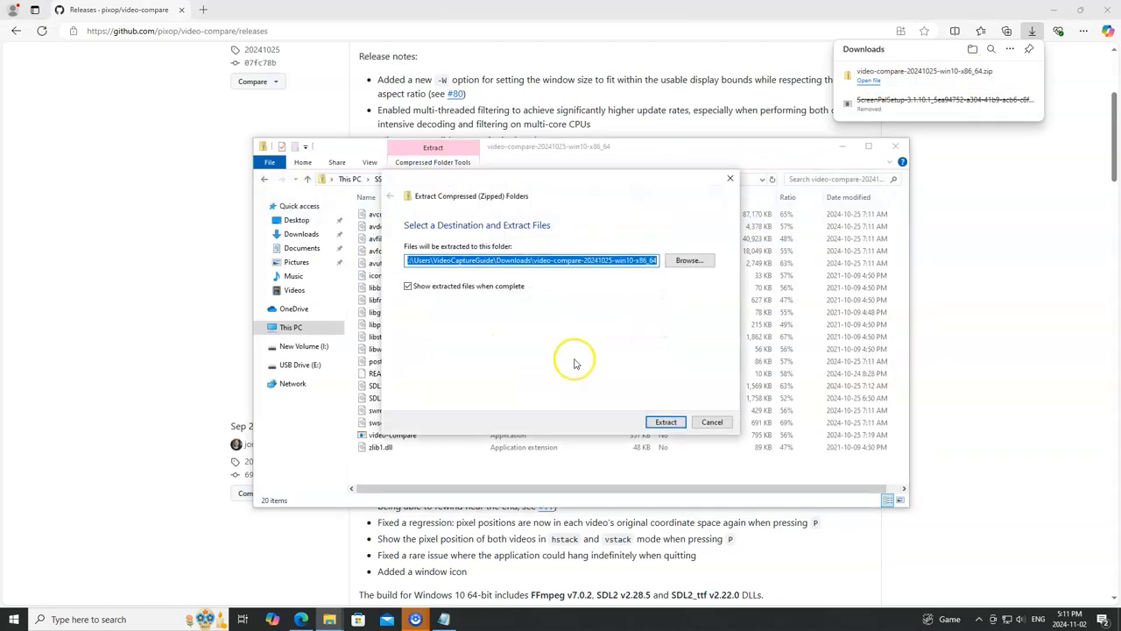
click(666, 421)
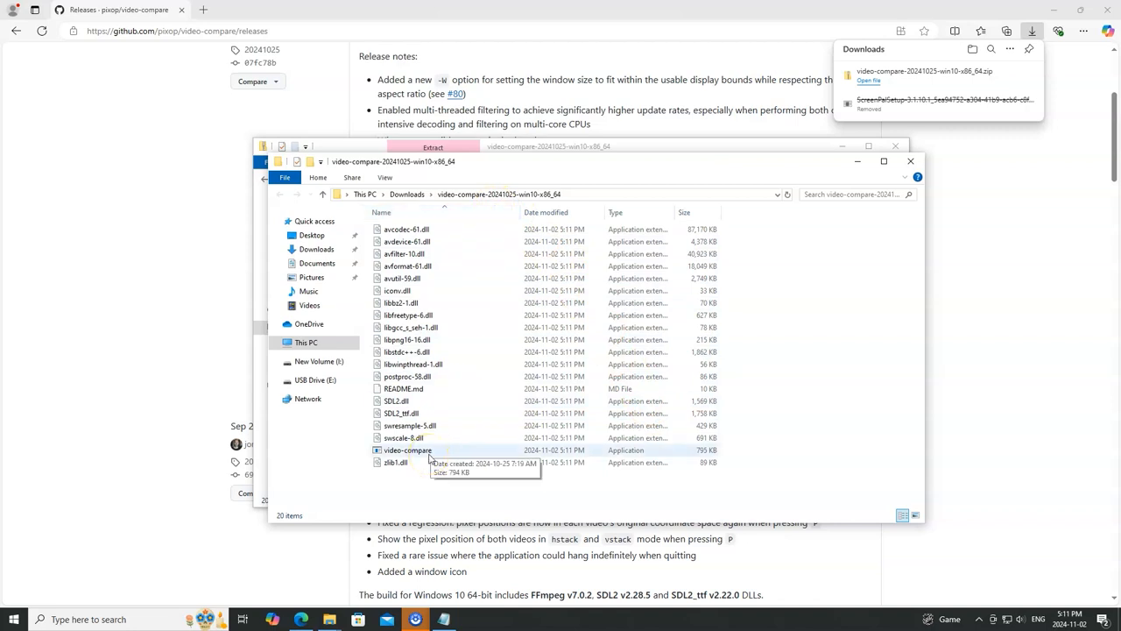
mouse_move(414, 499)
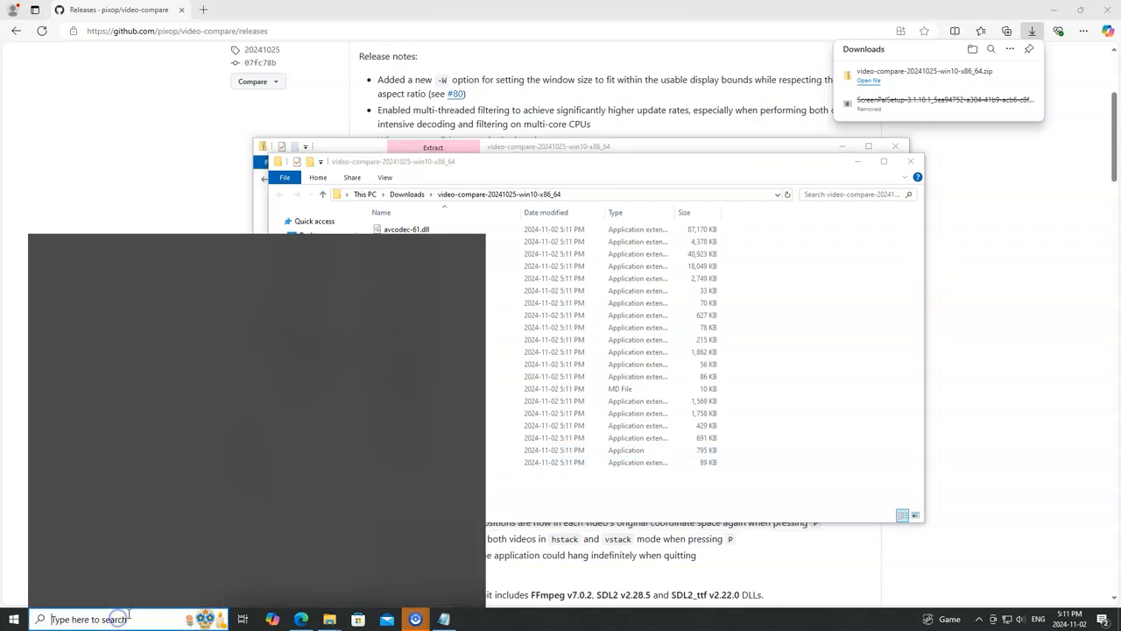
Step: Launch Run from the Start menu and open the SendTo folder via shell:sendto
text(run)
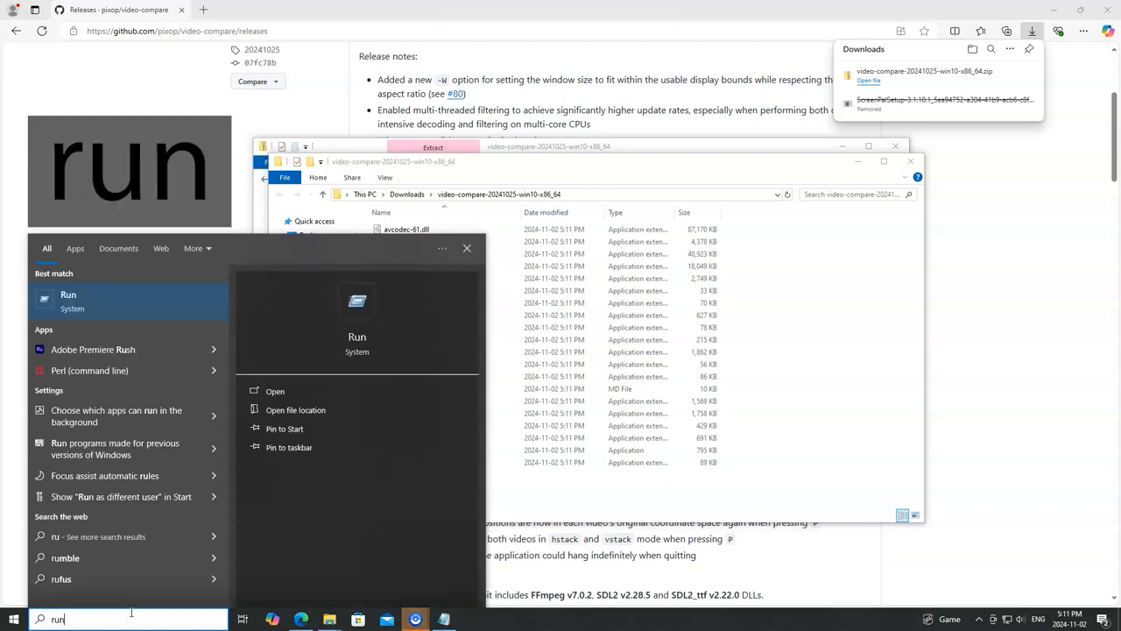
click(68, 294)
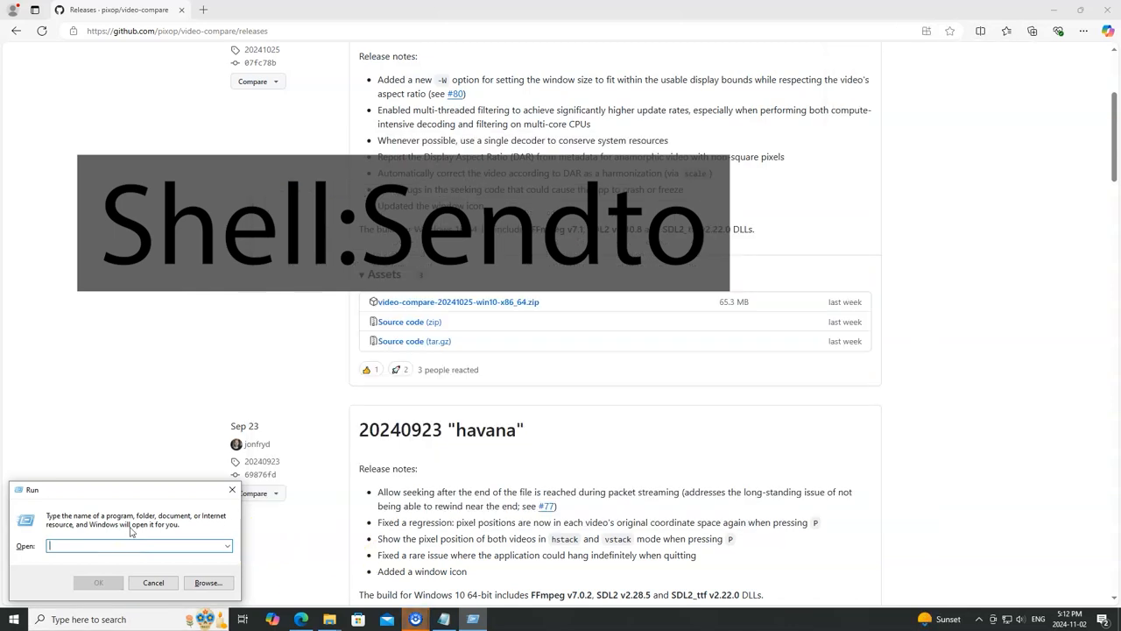
text(shell)
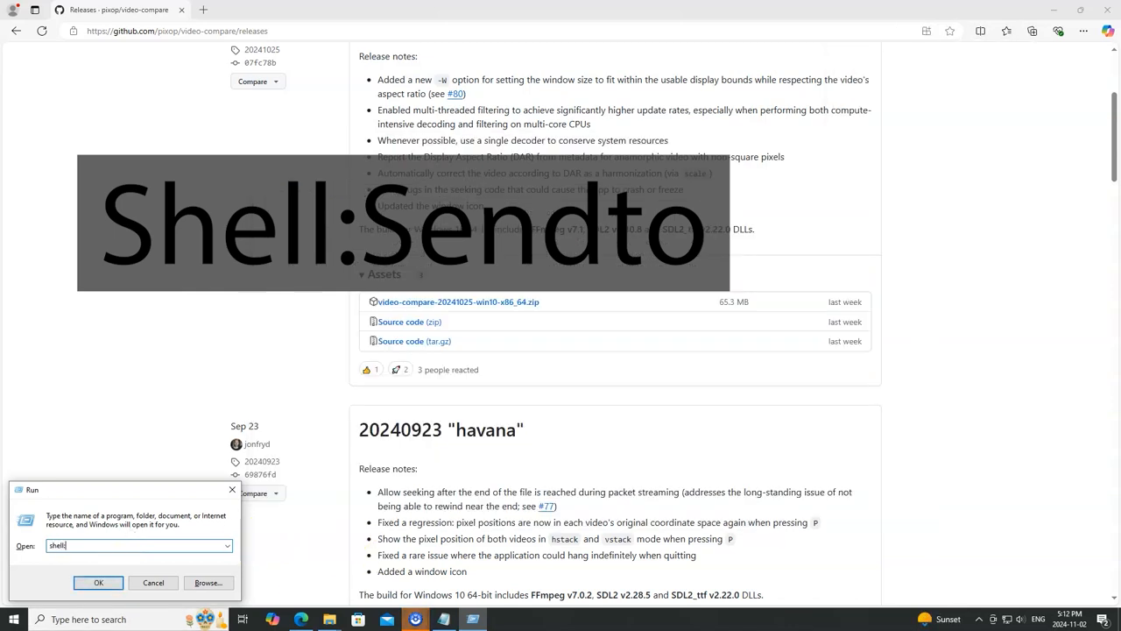
click(99, 582)
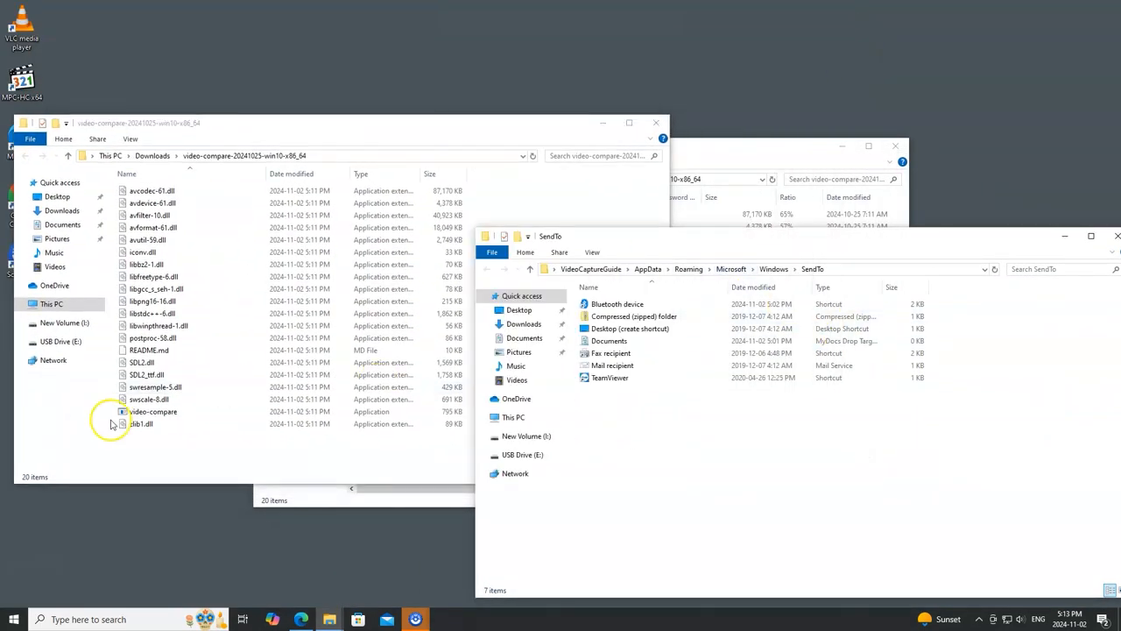
Step: Create a shortcut to video-compare.exe inside the SendTo folder
click(155, 412)
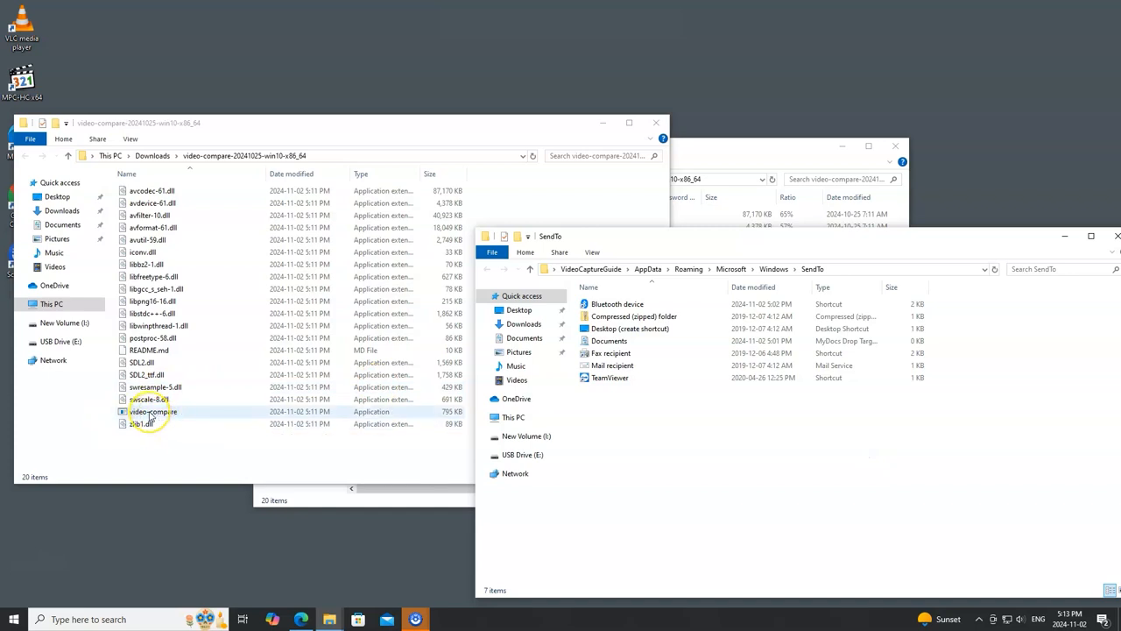
right_click(152, 412)
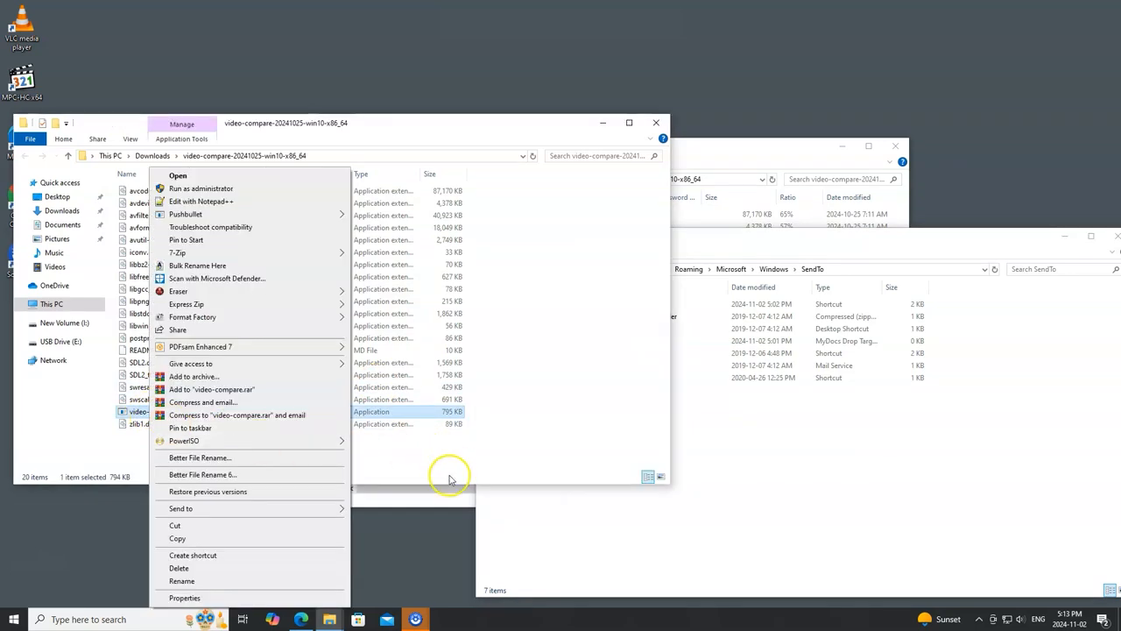
click(192, 554)
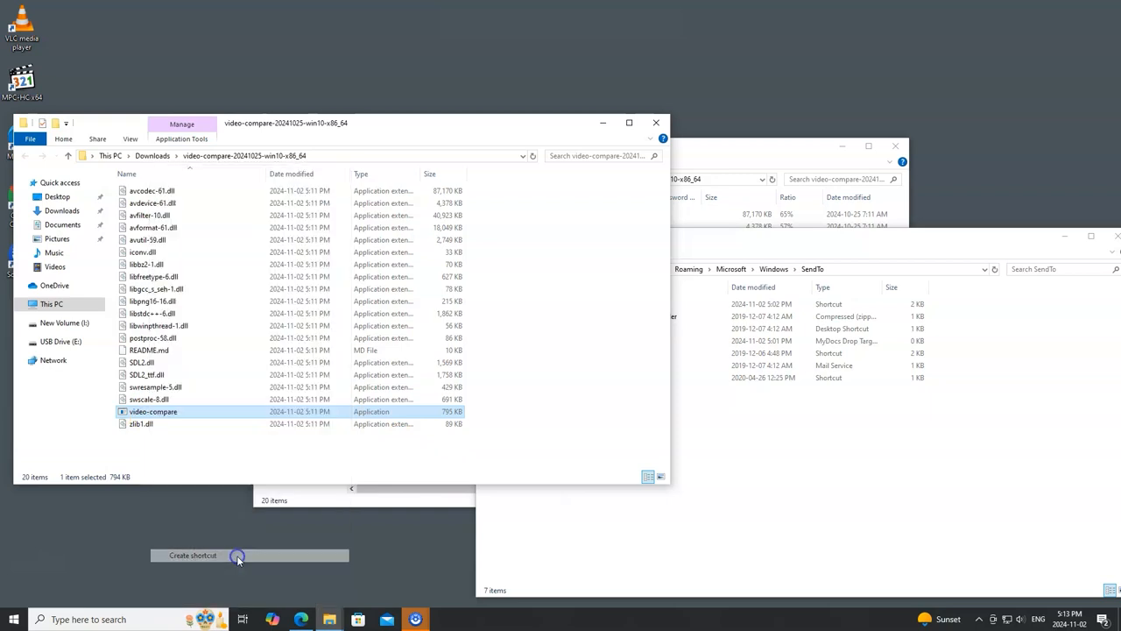
click(193, 554)
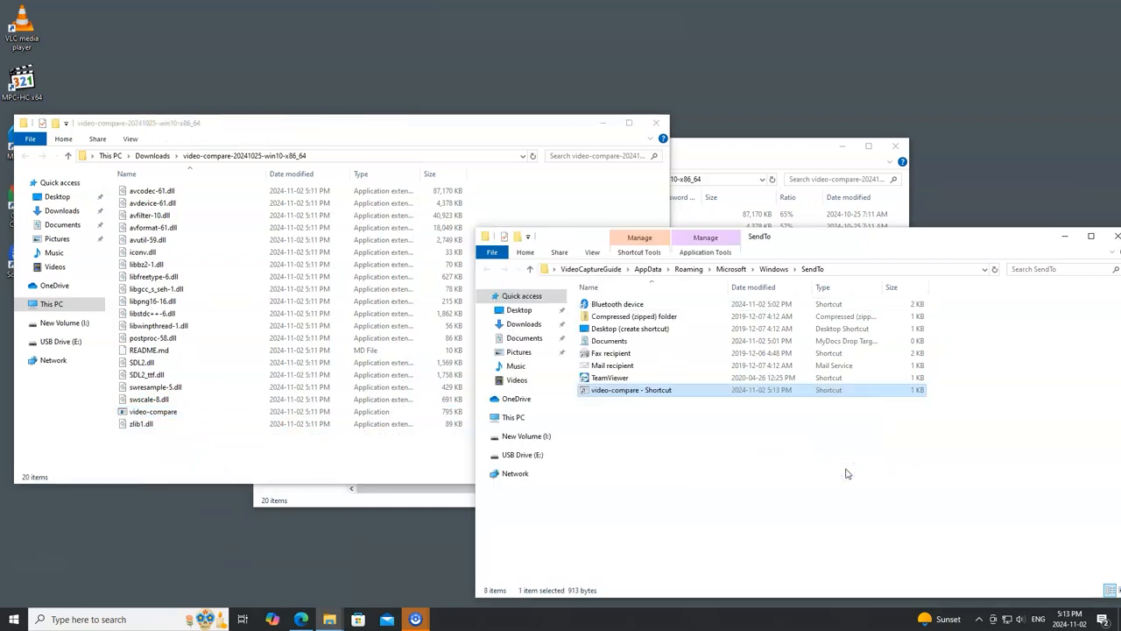
mouse_move(830, 473)
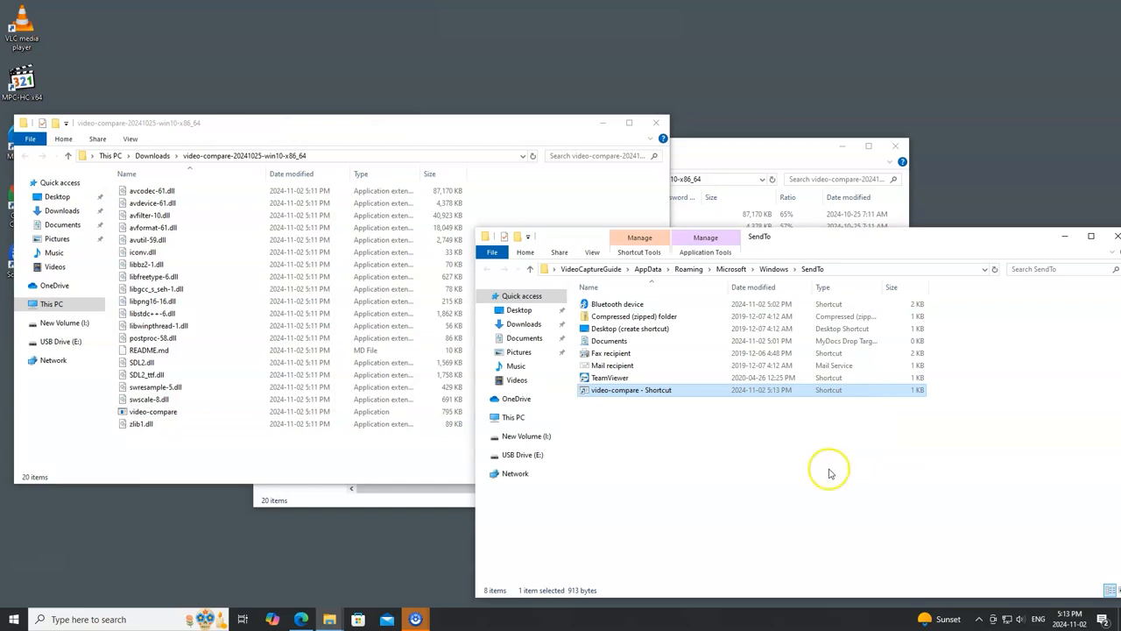
mouse_move(655, 122)
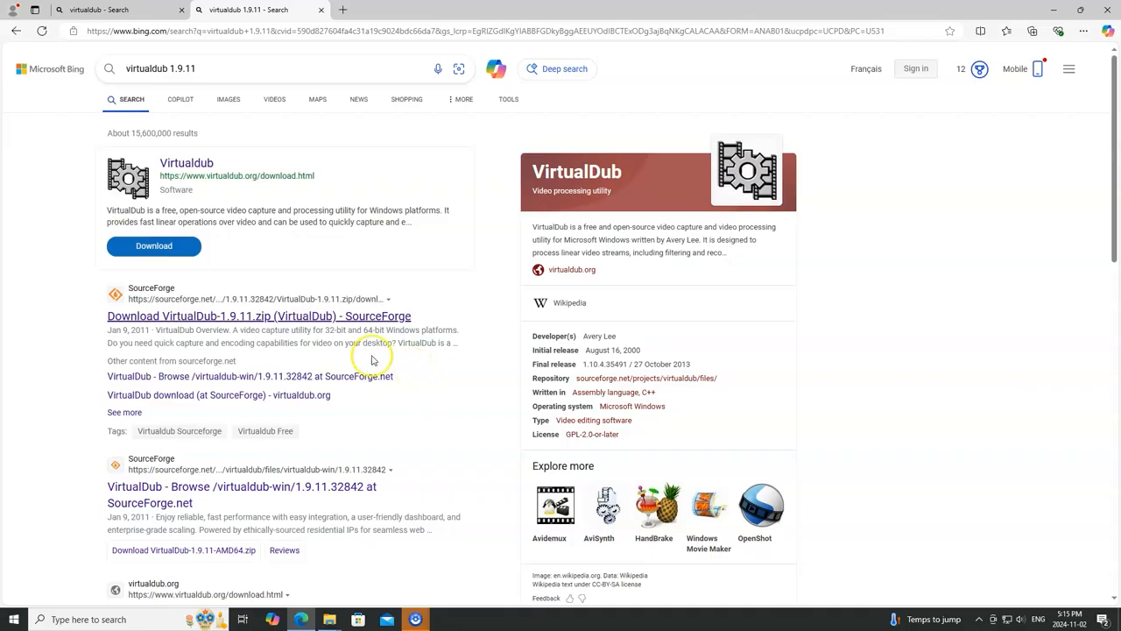
Step: Start the VirtualDub-1.9.11.zip download from the SourceForge search result
click(259, 316)
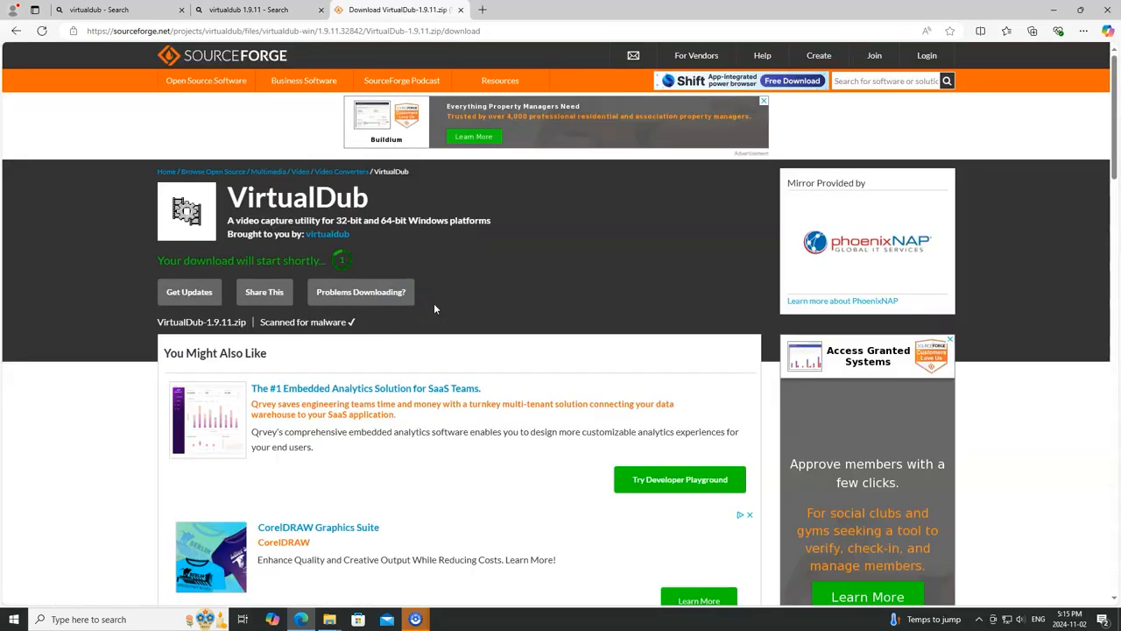
click(1032, 31)
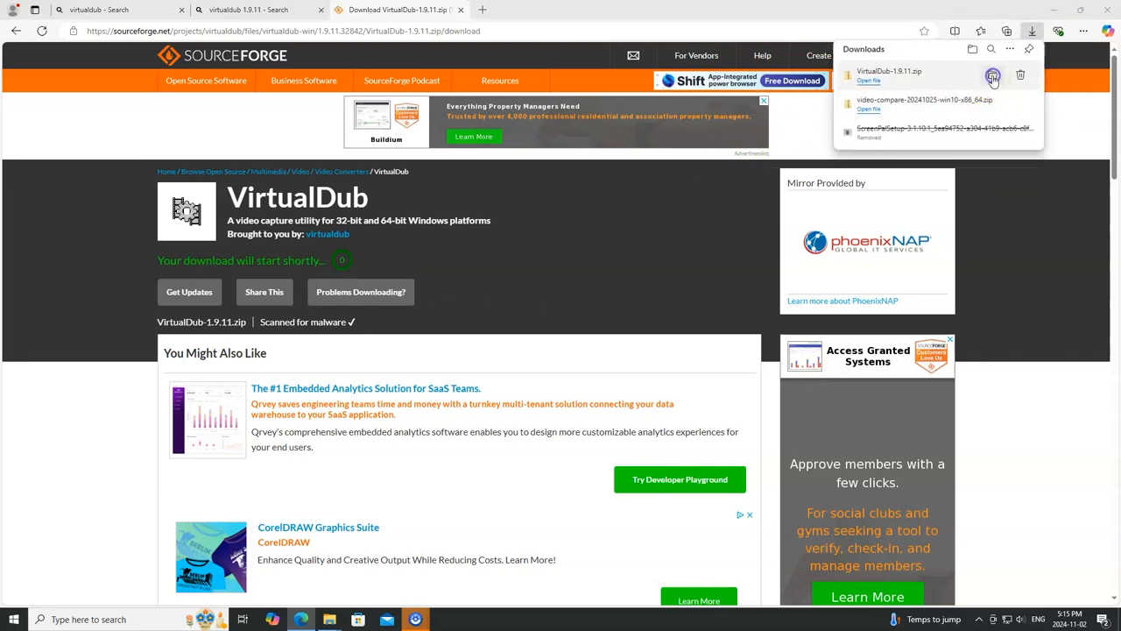
Step: Extract the VirtualDub zip into its own Downloads folder, locate VirtualDub.exe and close Explorer
click(993, 77)
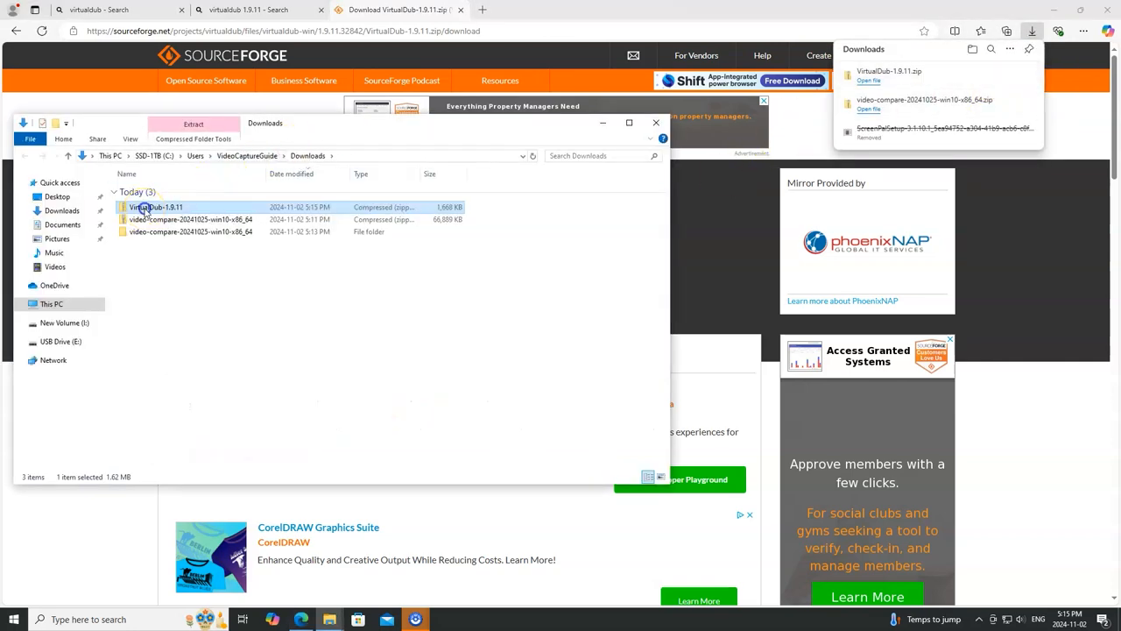
click(193, 122)
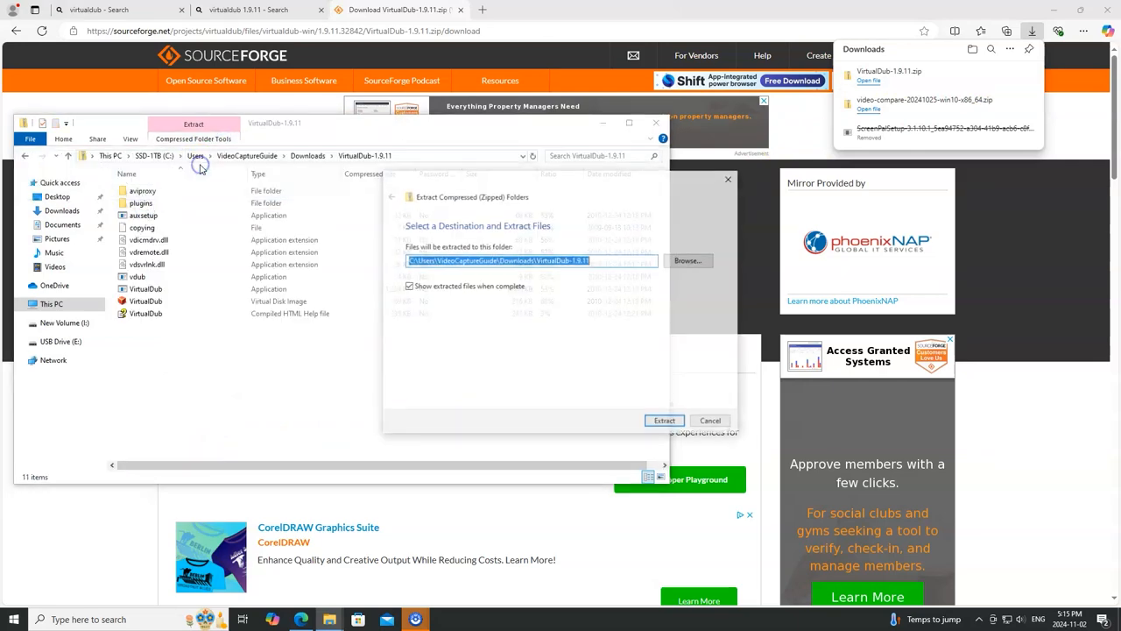
click(663, 420)
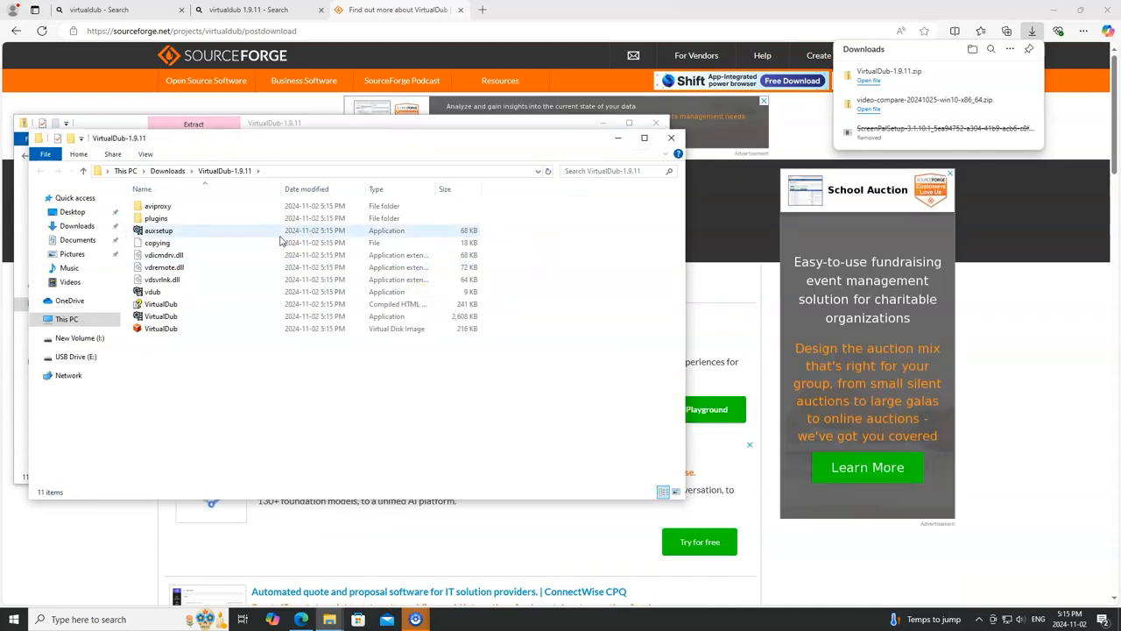
mouse_move(162, 316)
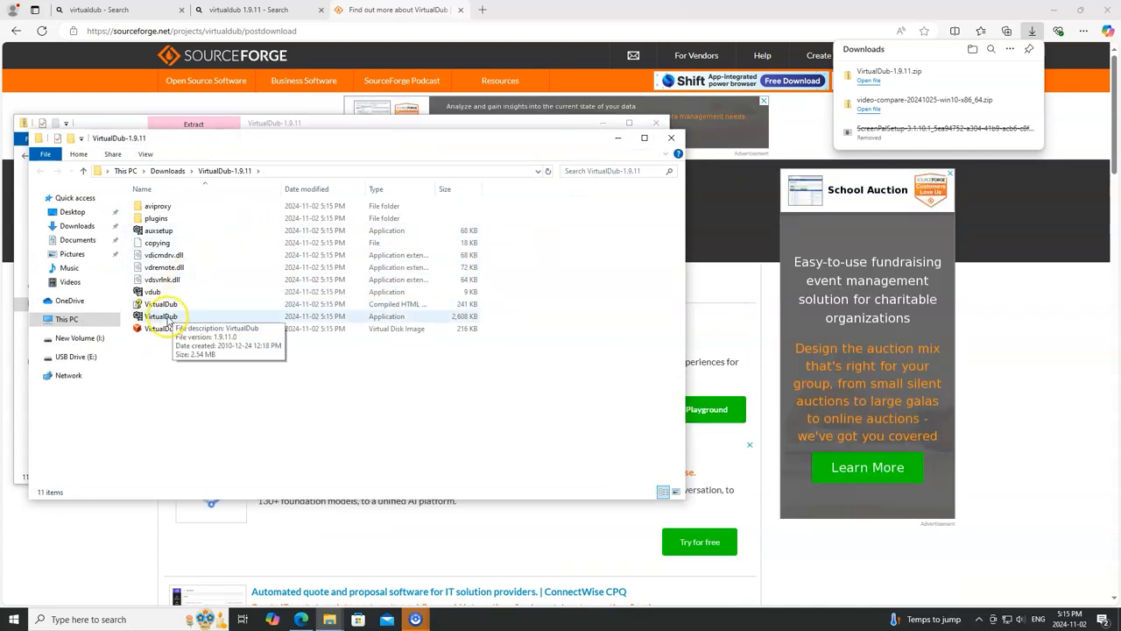
click(162, 316)
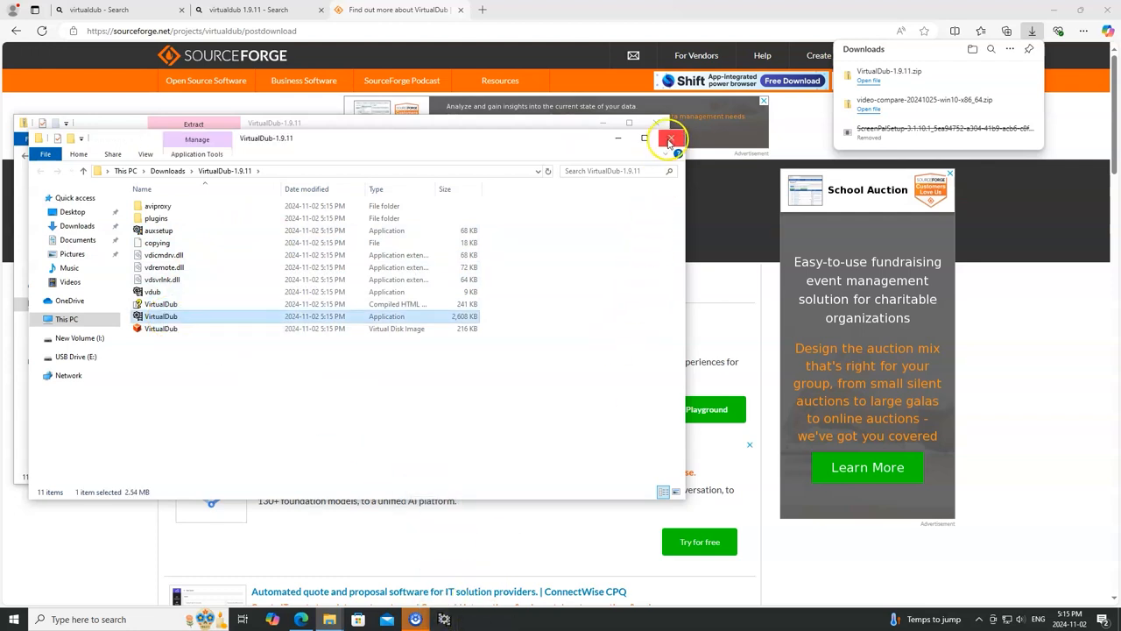
click(669, 139)
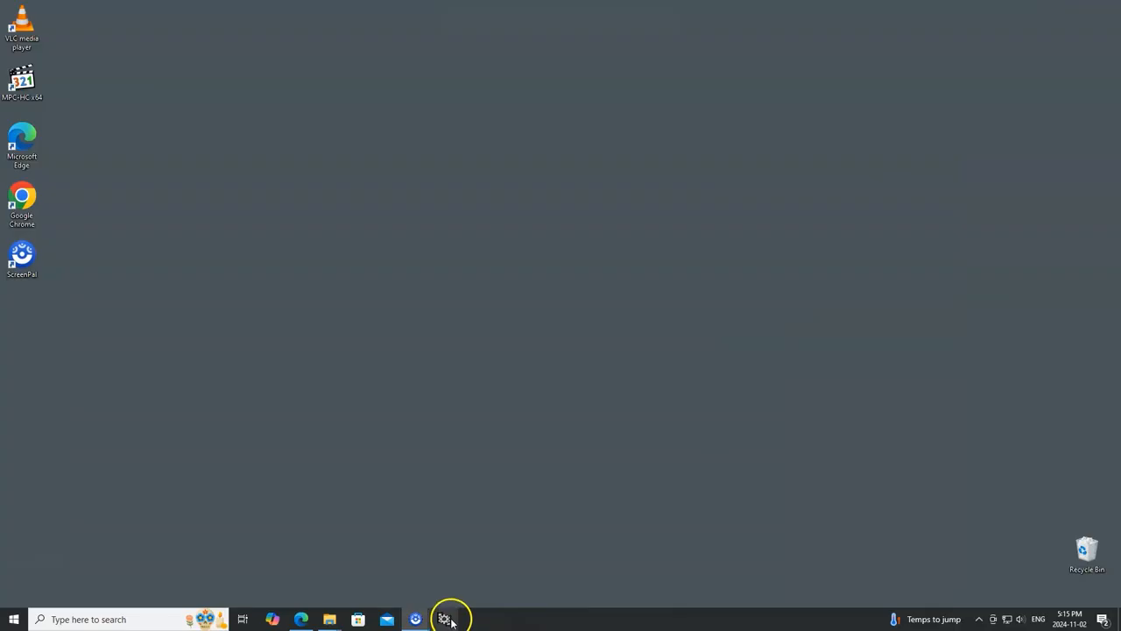
Step: Accept VirtualDub's license and dismiss the welcome message to reach the main window
click(448, 620)
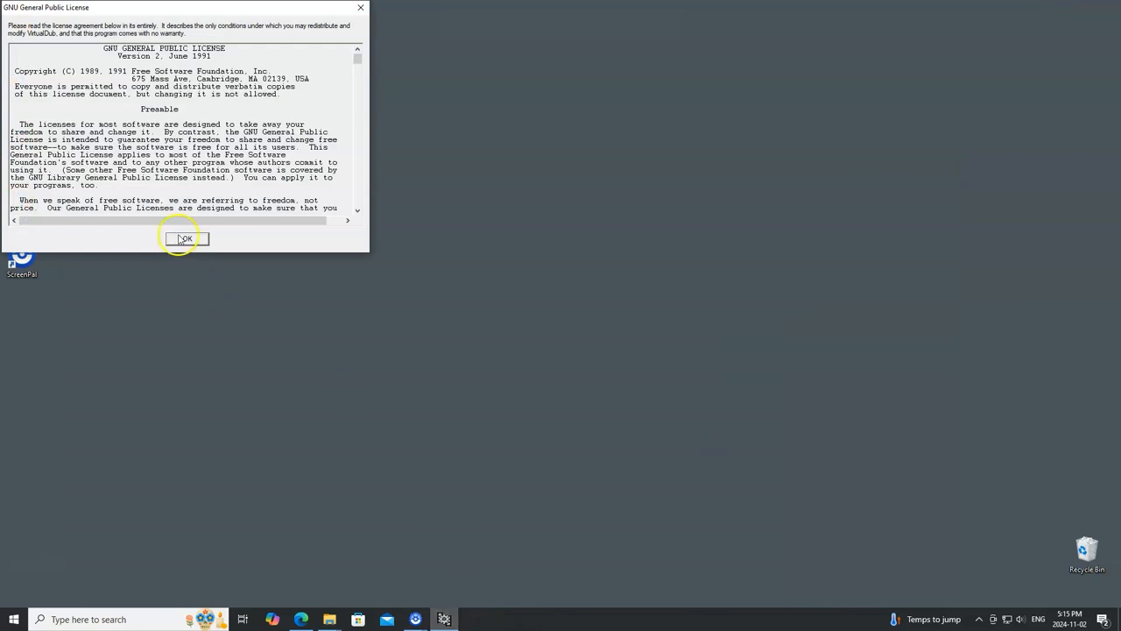
click(186, 238)
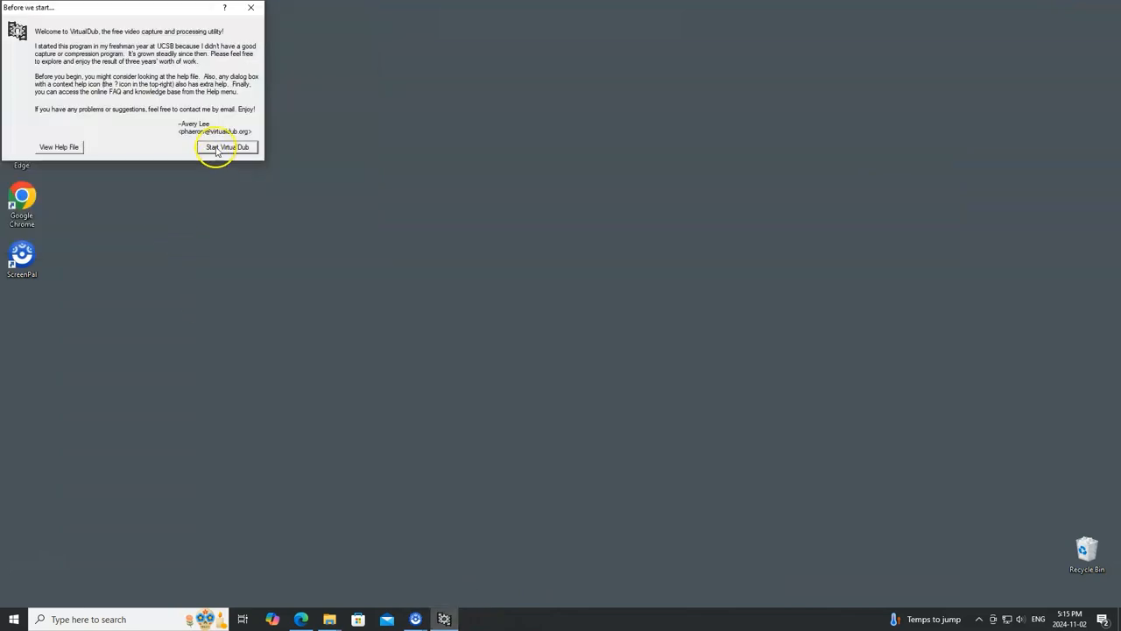
click(228, 147)
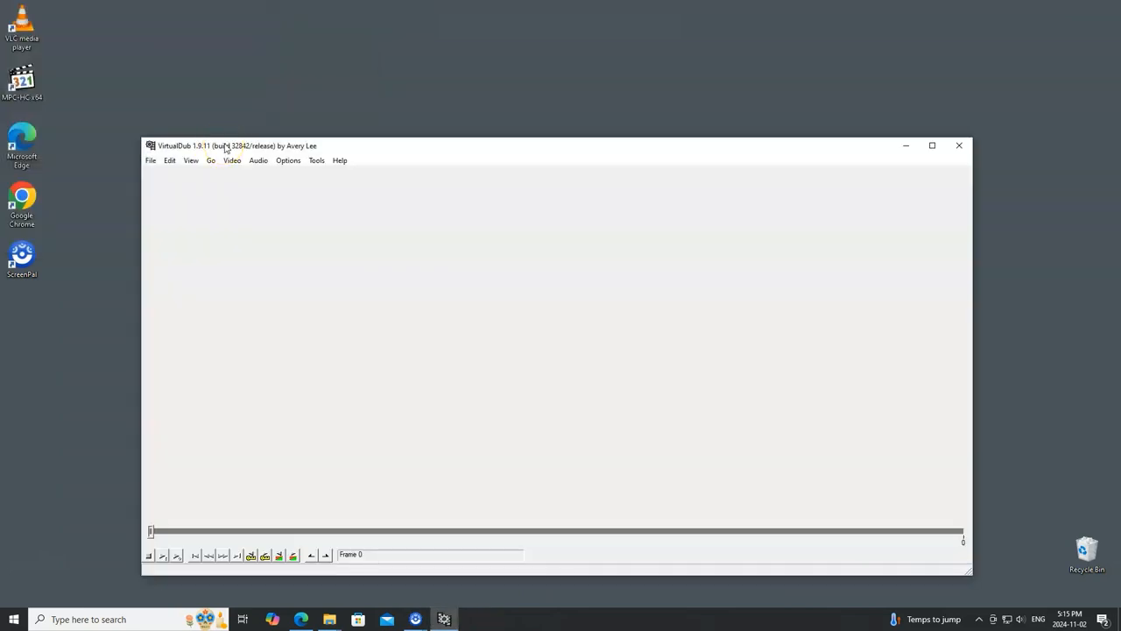
mouse_move(329, 620)
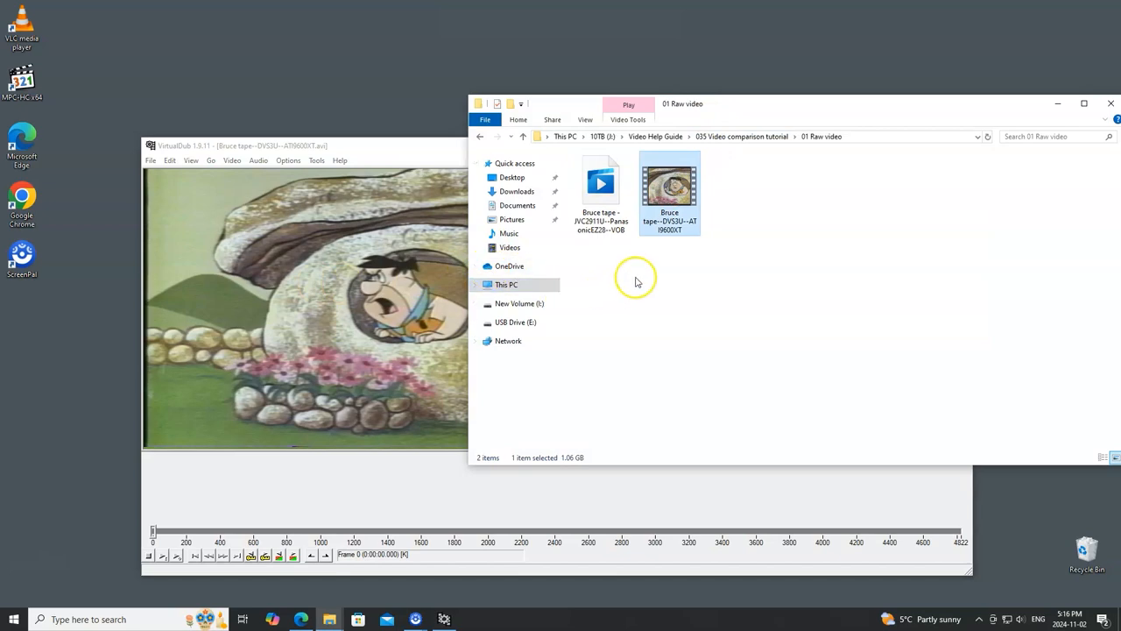
mouse_move(417, 252)
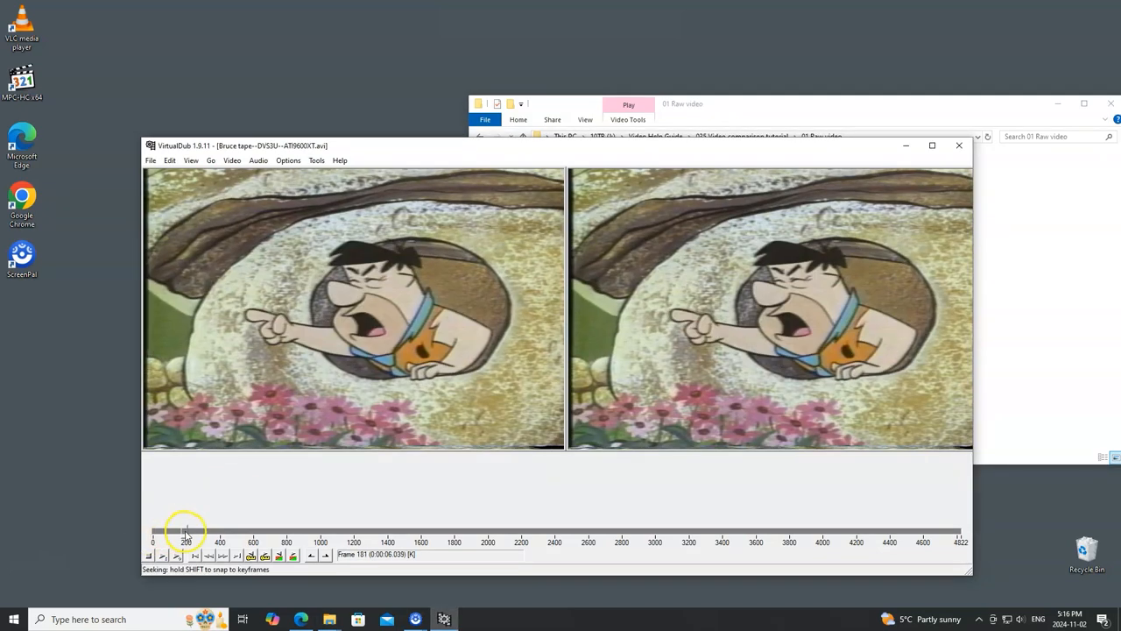
Step: Load the raw capture AVI and step to frame 301 just after the black gap as the Mark In point
drag(186, 529, 230, 529)
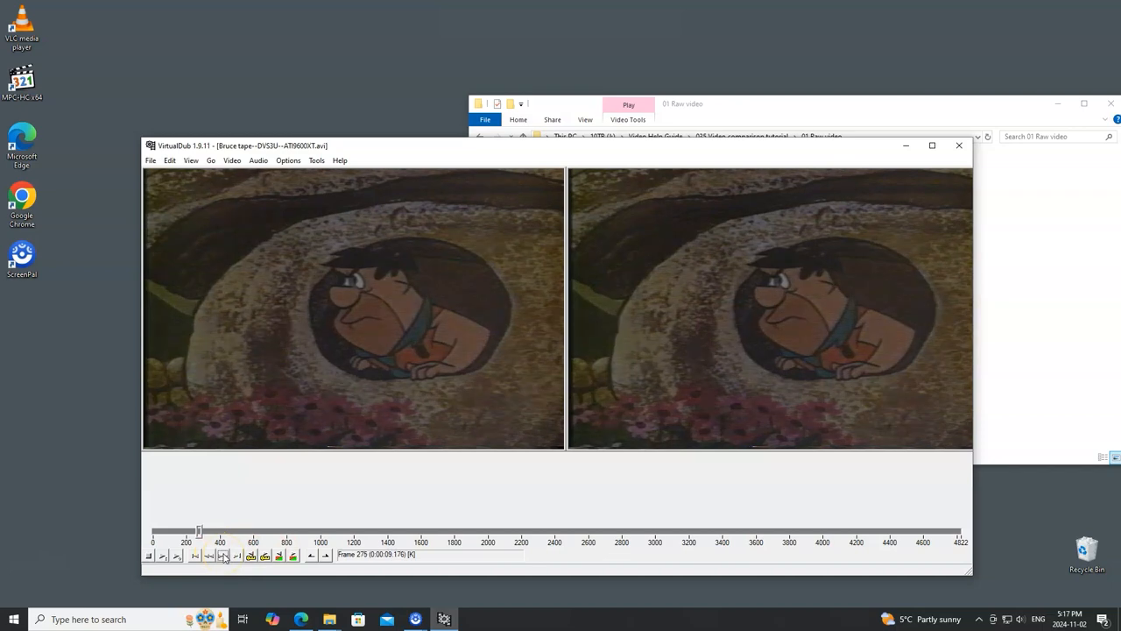
click(224, 554)
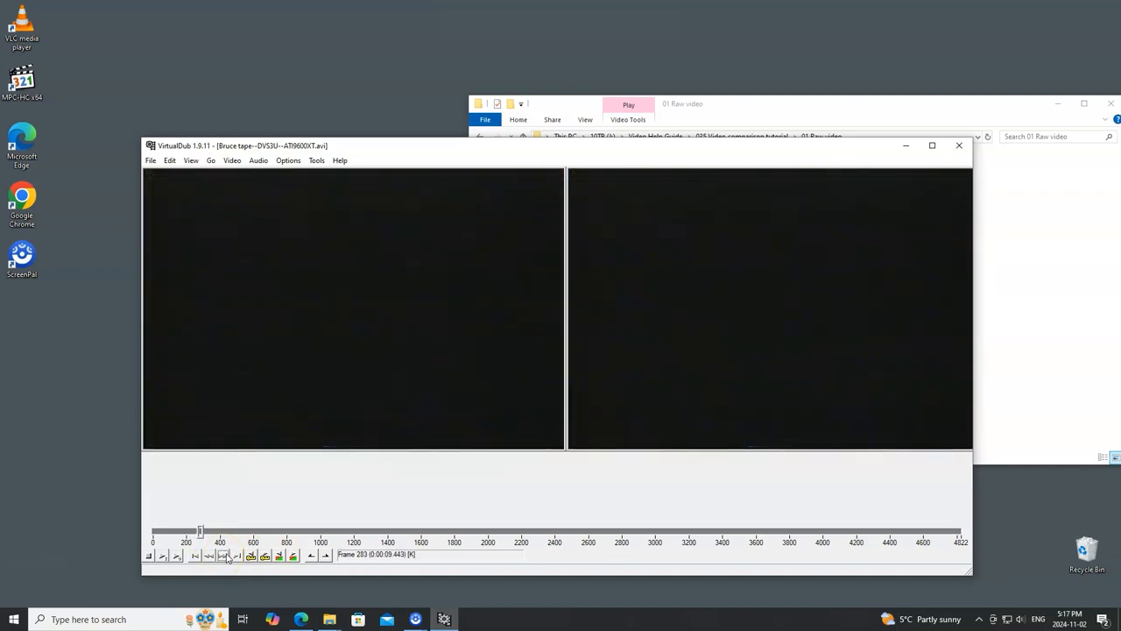
click(225, 553)
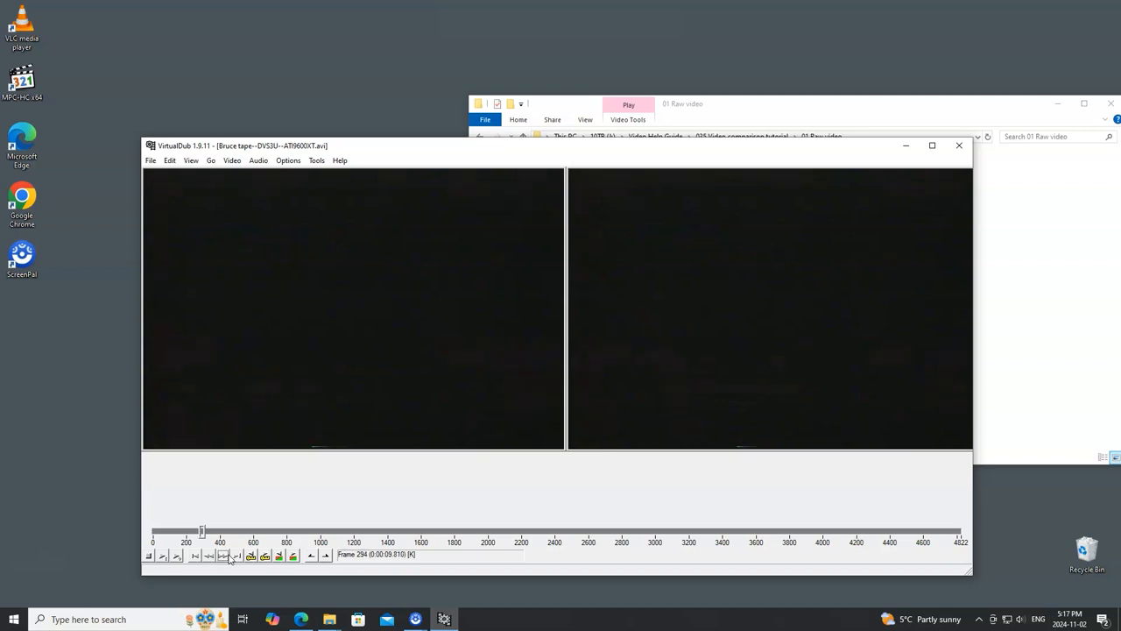
click(224, 553)
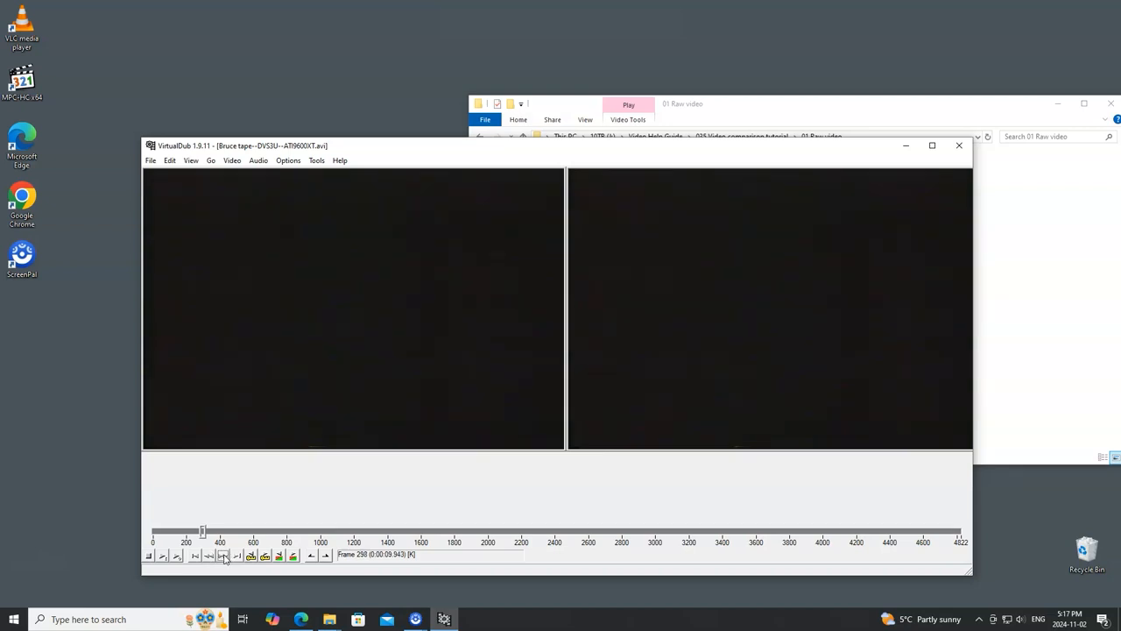
click(224, 553)
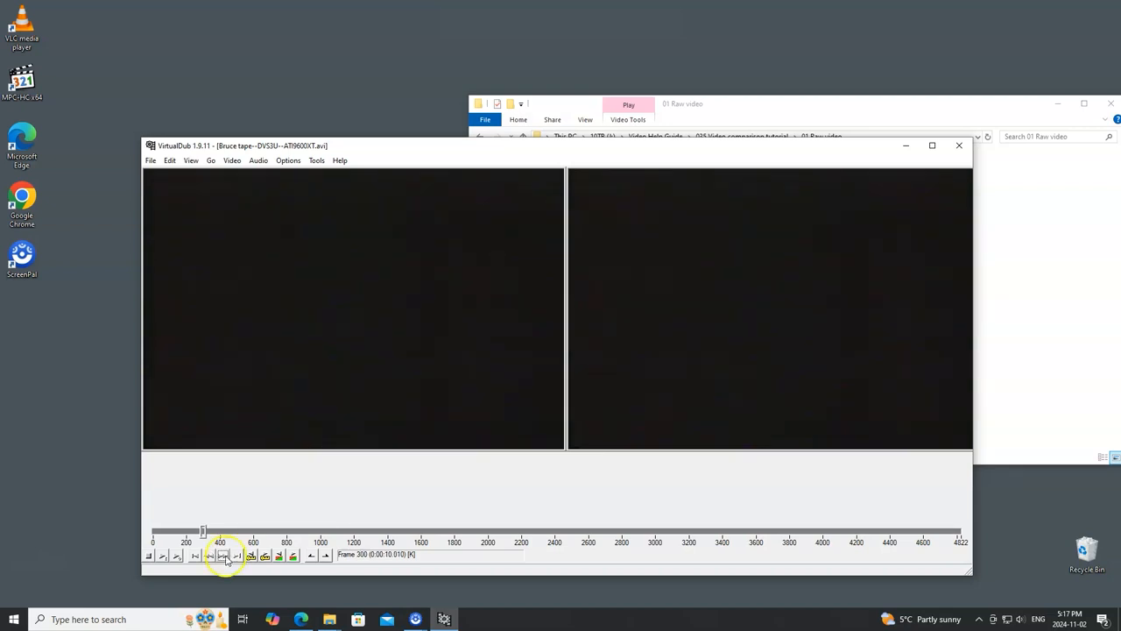
click(208, 556)
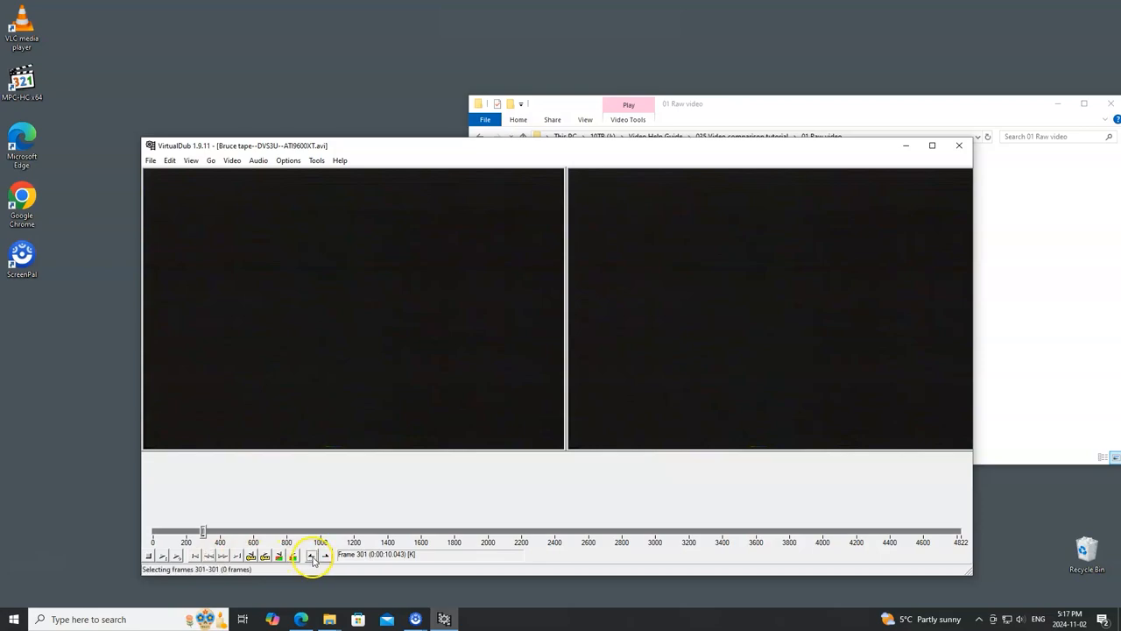
mouse_move(168, 522)
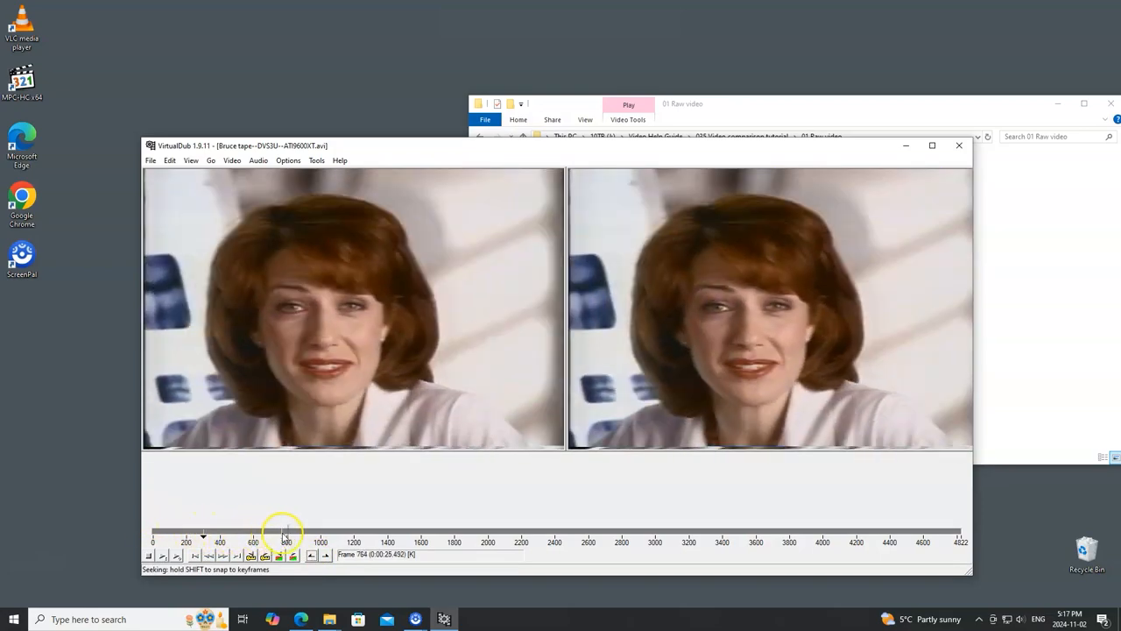
Step: Scrub to the commercial's end and Mark Out at black frame 1196, selecting frames 301–1196
drag(287, 533, 368, 533)
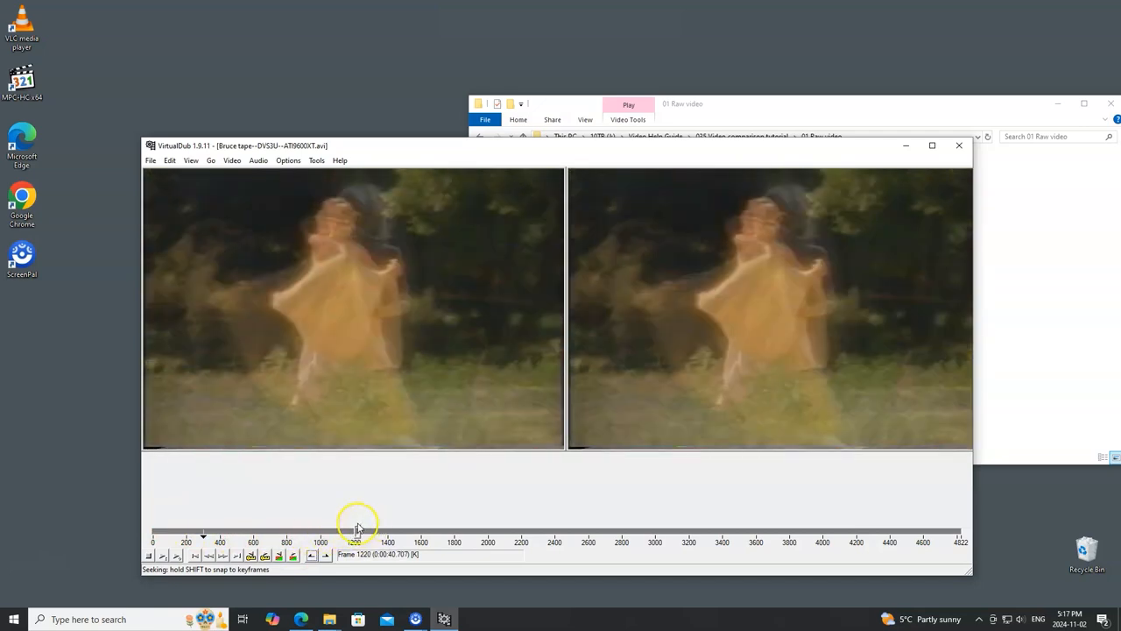
drag(354, 529, 350, 529)
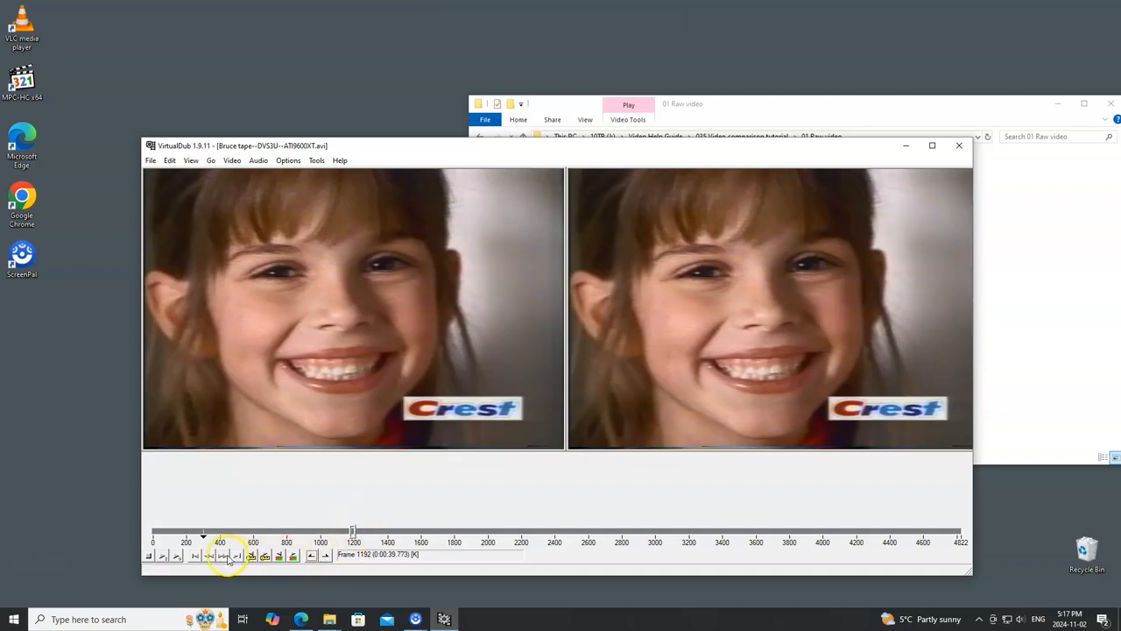
click(224, 553)
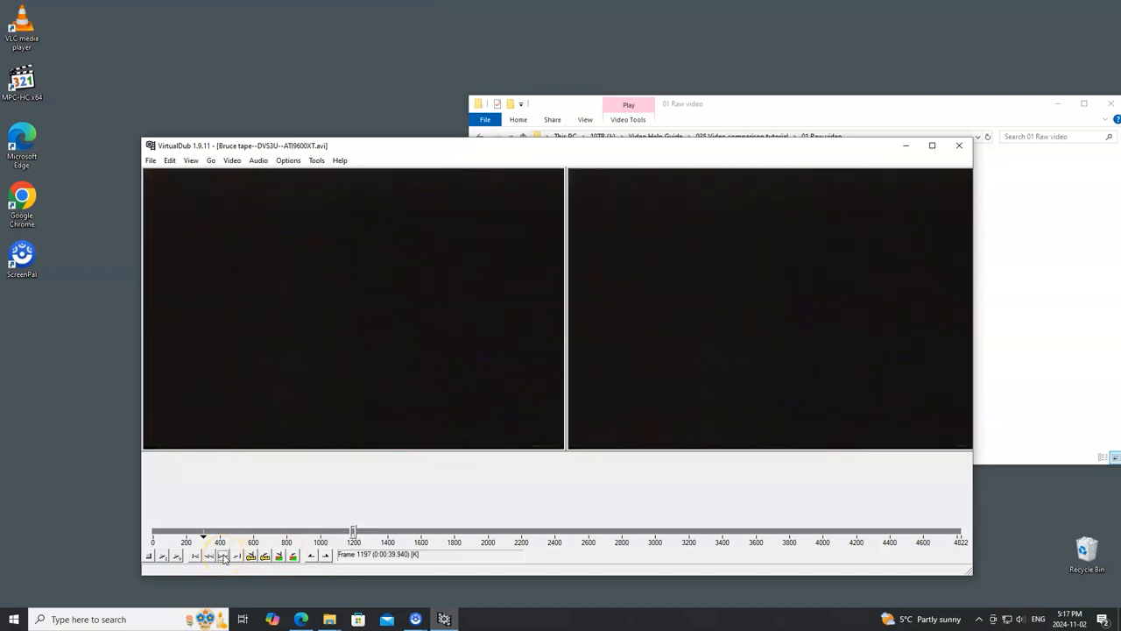
click(224, 555)
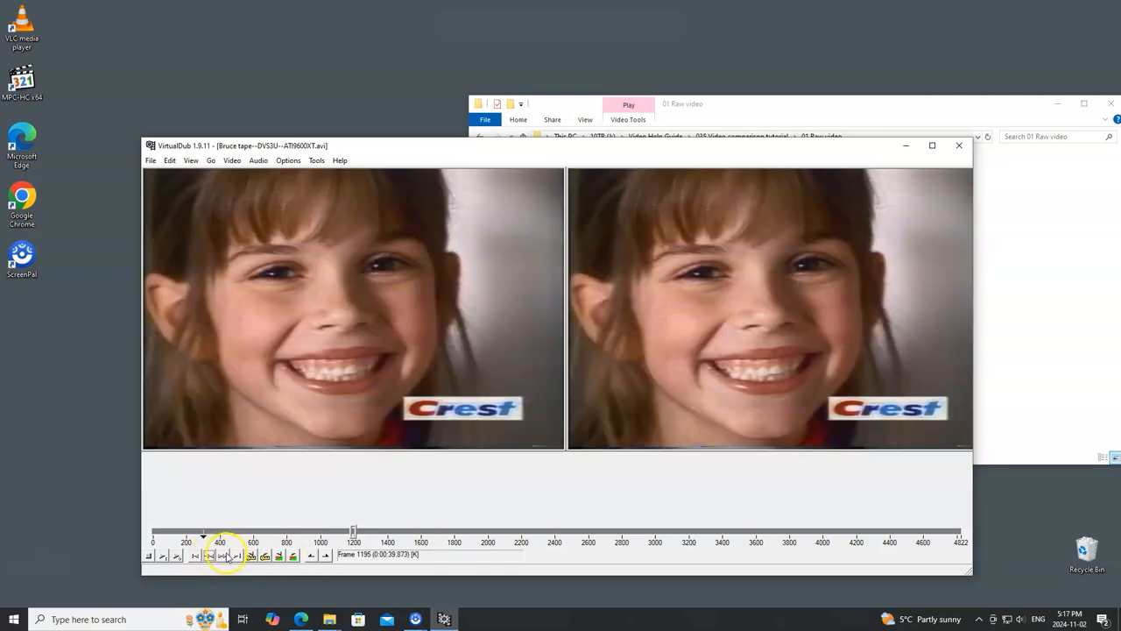
click(265, 556)
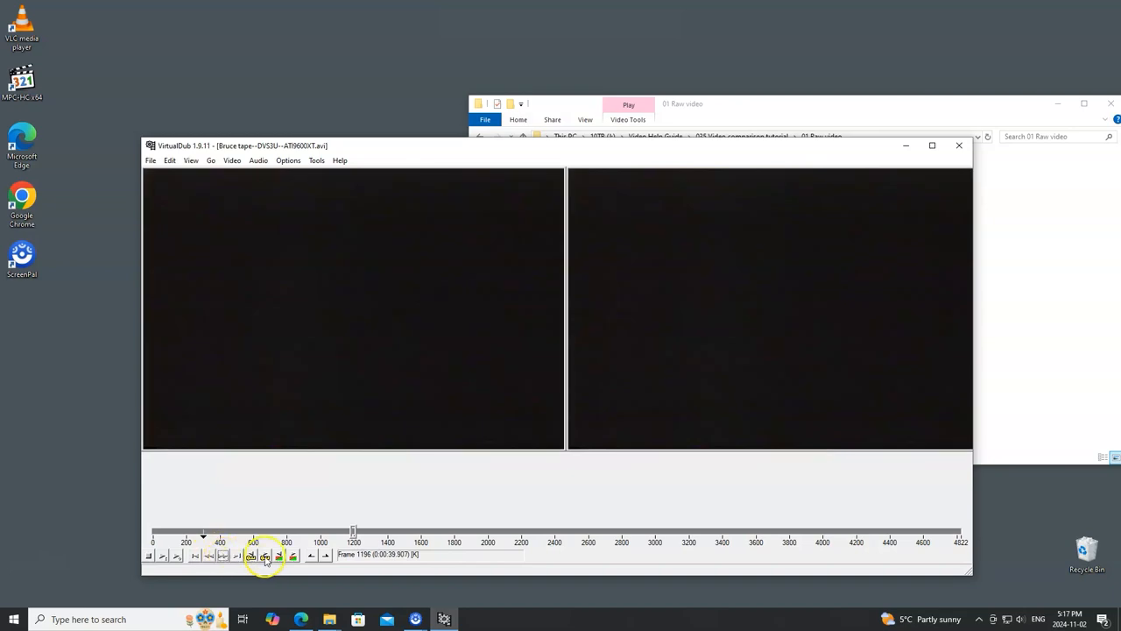
click(326, 555)
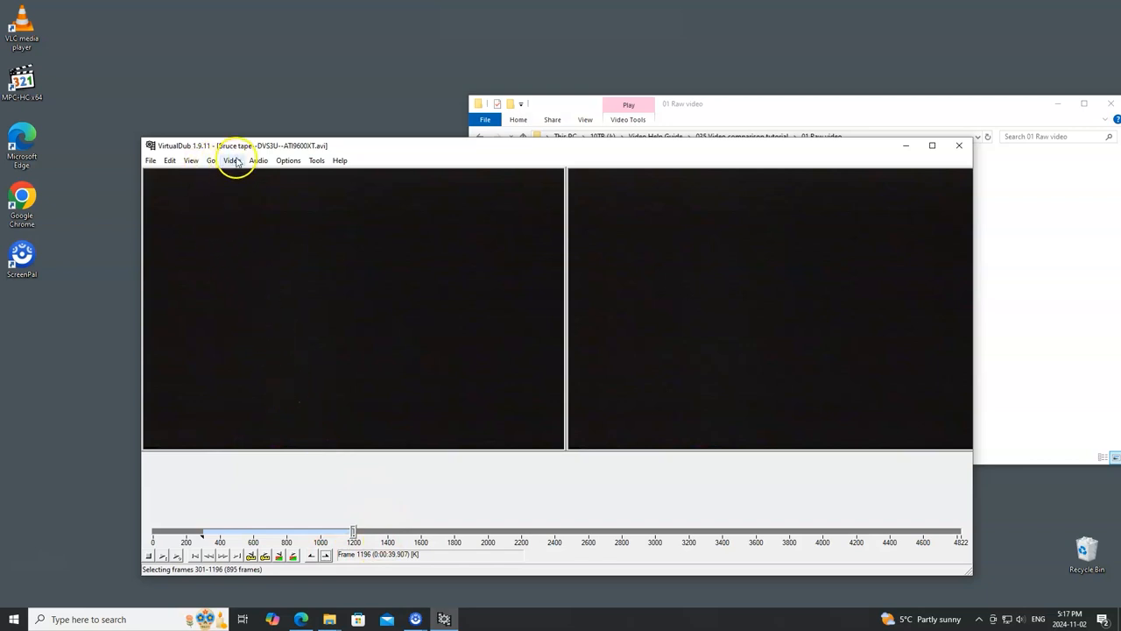
Step: Confirm audio is set to Direct stream copy in the Video and Audio menus, then reach the File menu
click(232, 161)
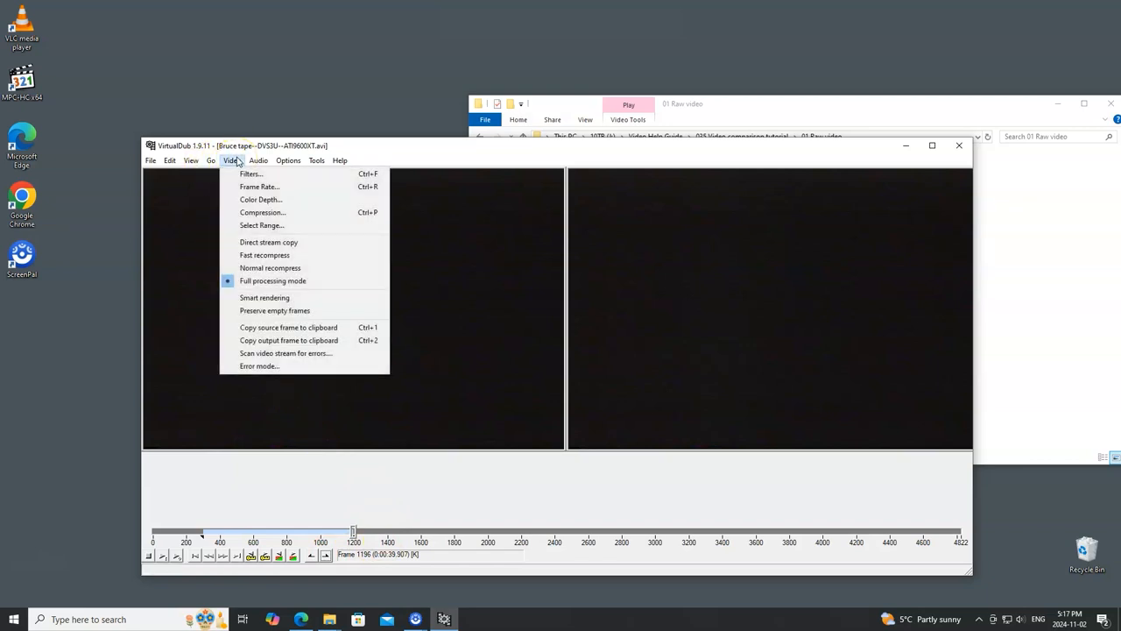
mouse_move(319, 242)
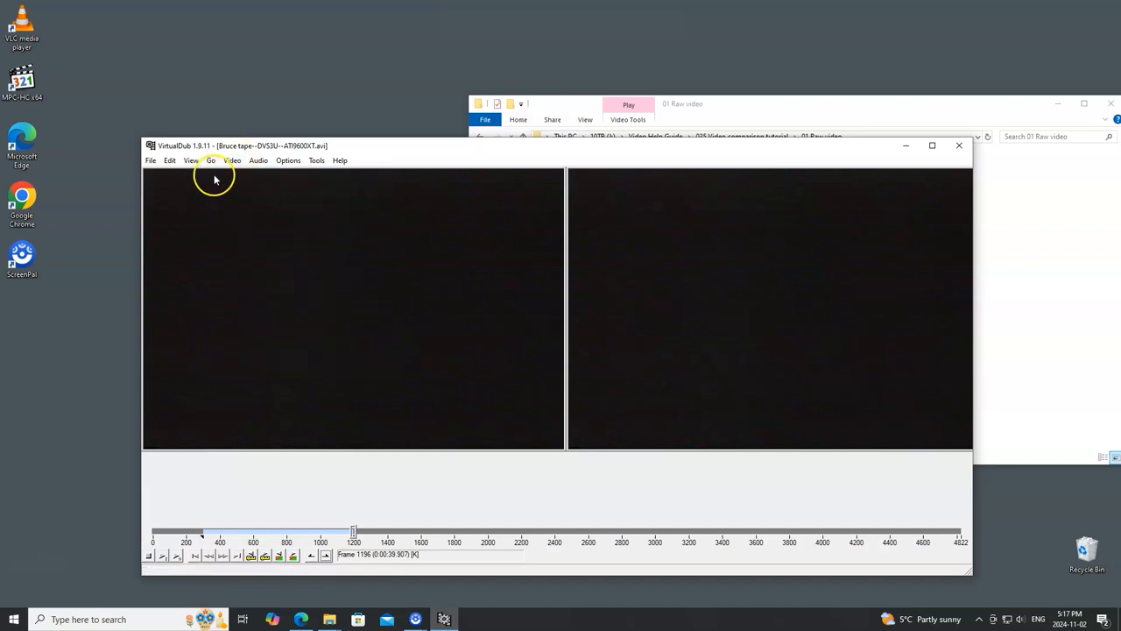
click(257, 161)
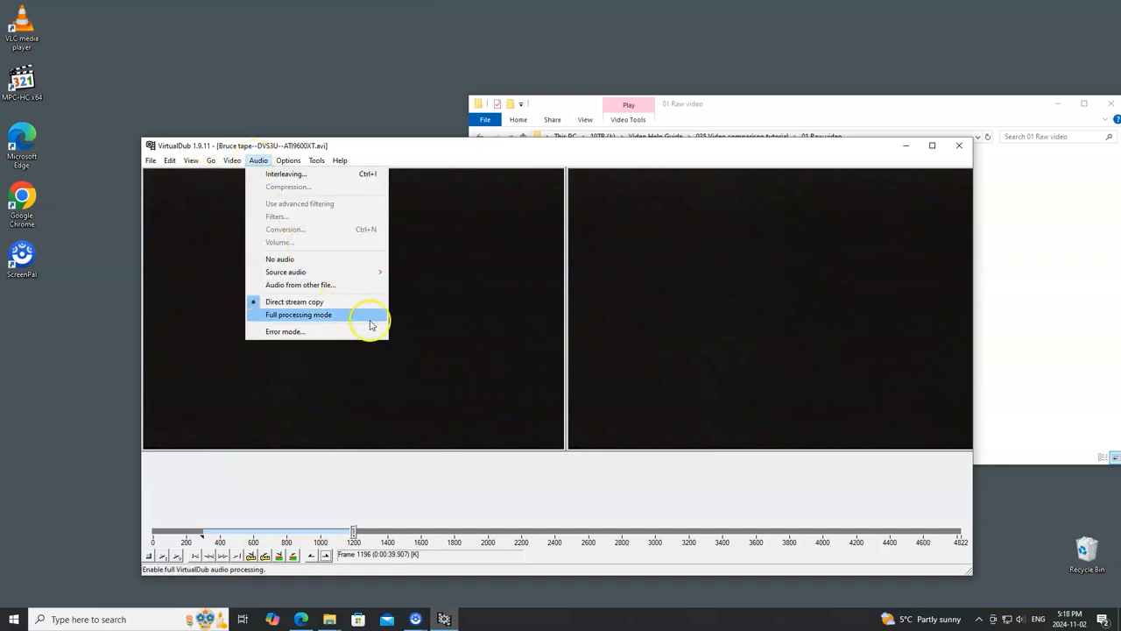
mouse_move(294, 301)
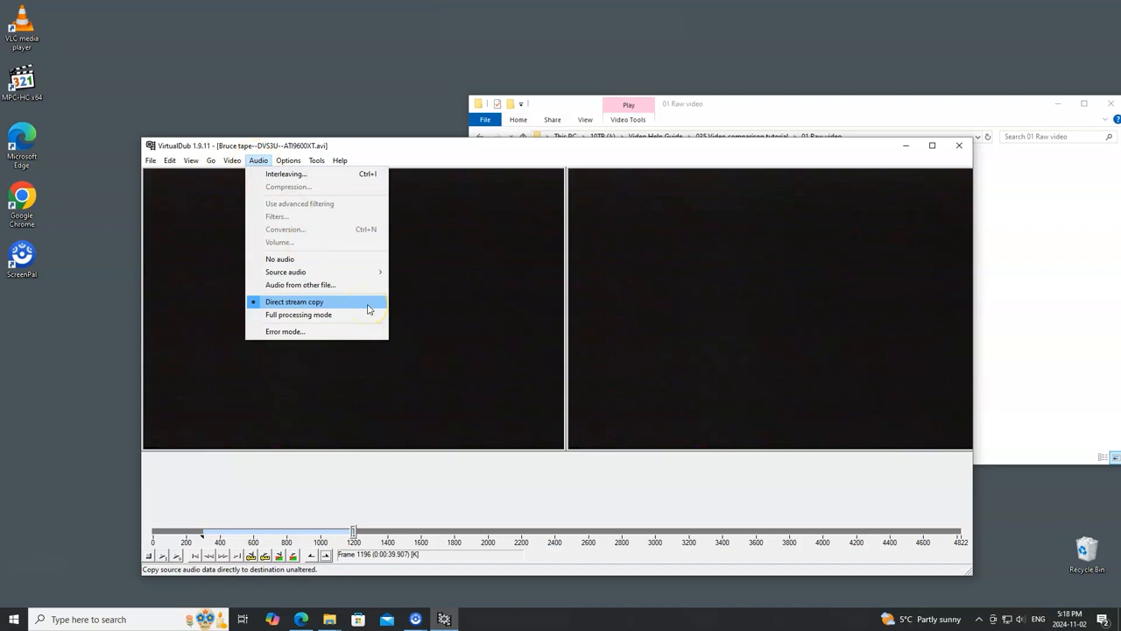
click(150, 161)
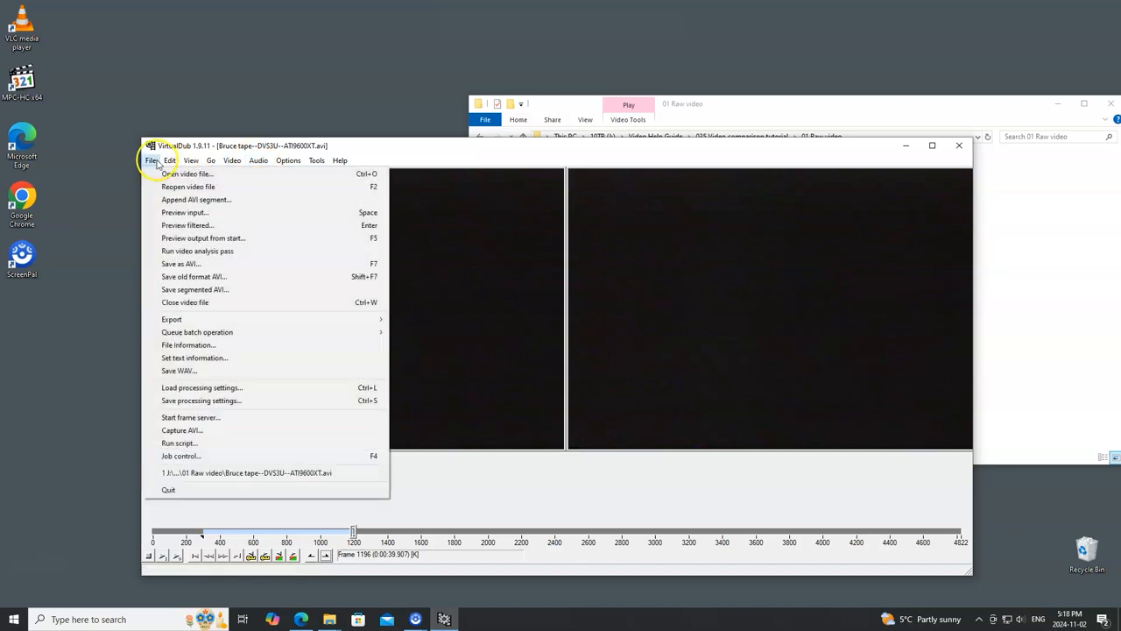
mouse_move(231, 262)
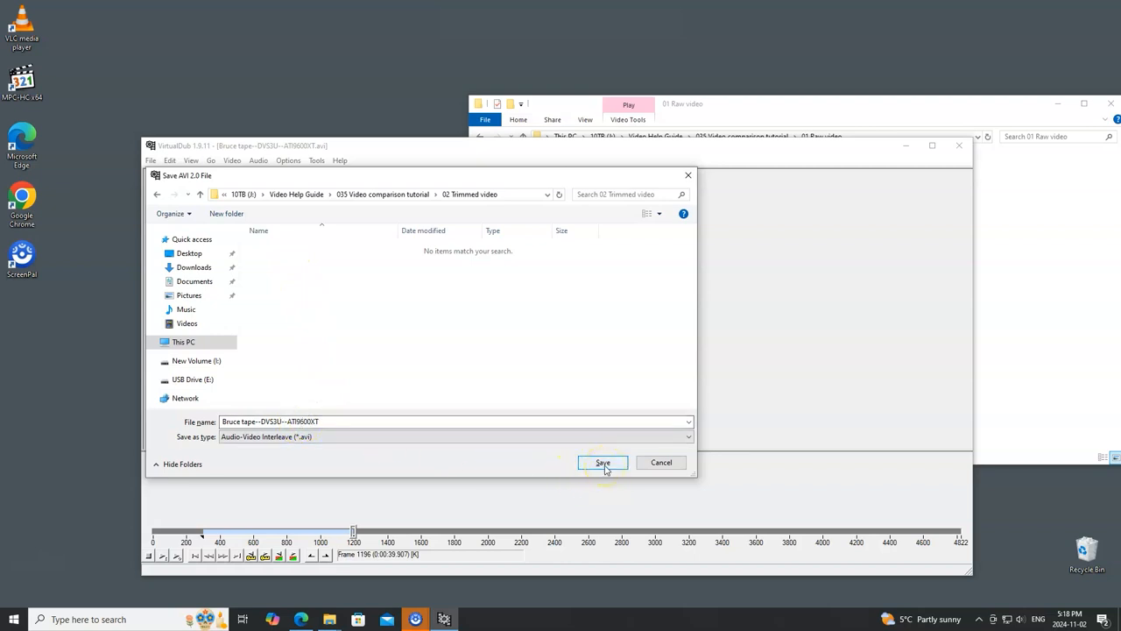
Step: Save the selected frames as a new AVI in the 02 Trimmed video folder
click(603, 462)
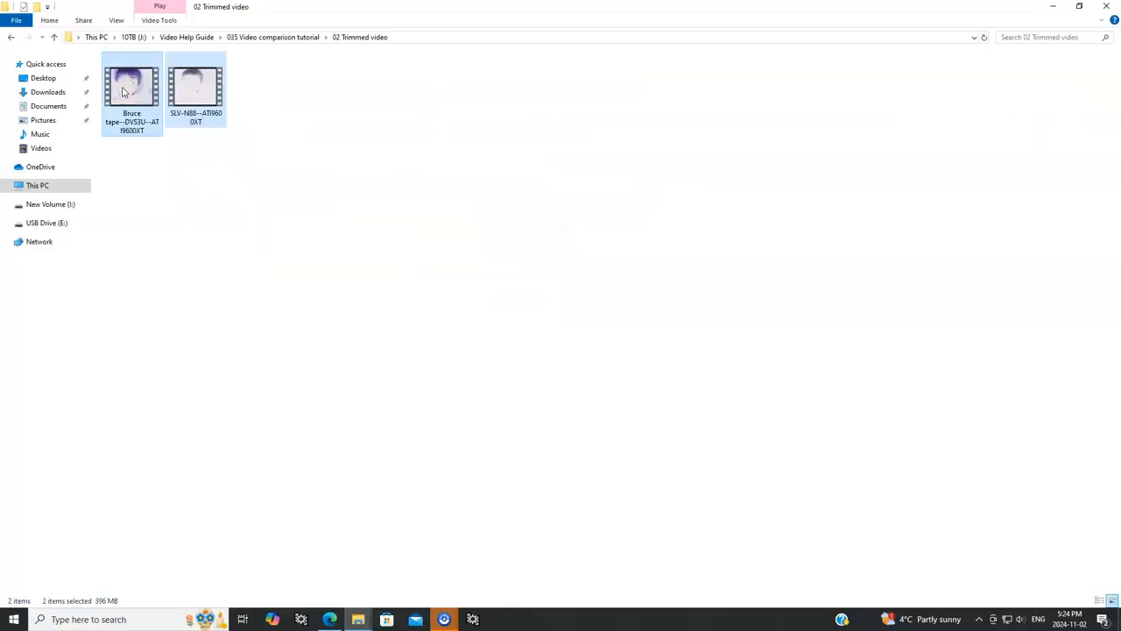
Step: Launch video-compare on the two trimmed AVIs and allow the unrecognized app past SmartScreen
right_click(131, 84)
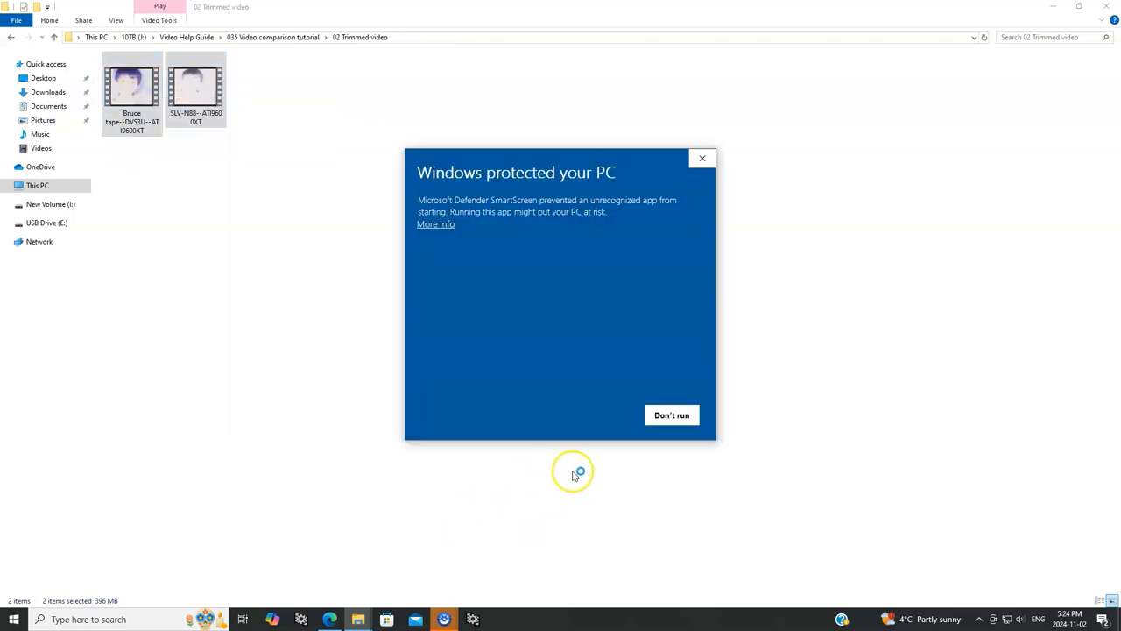
click(434, 224)
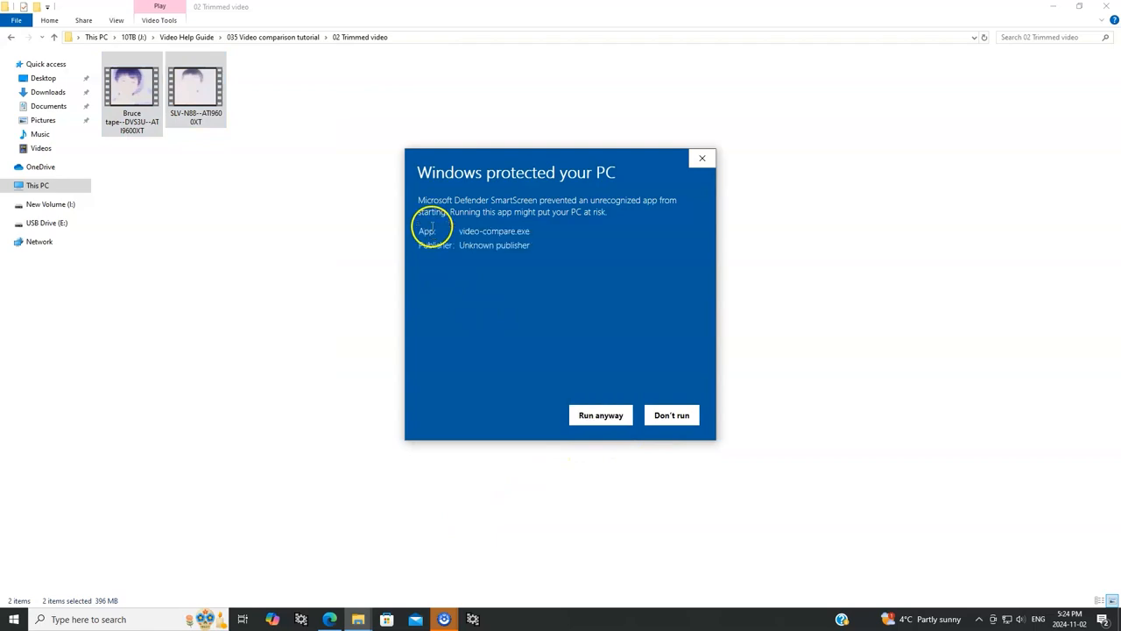
click(599, 413)
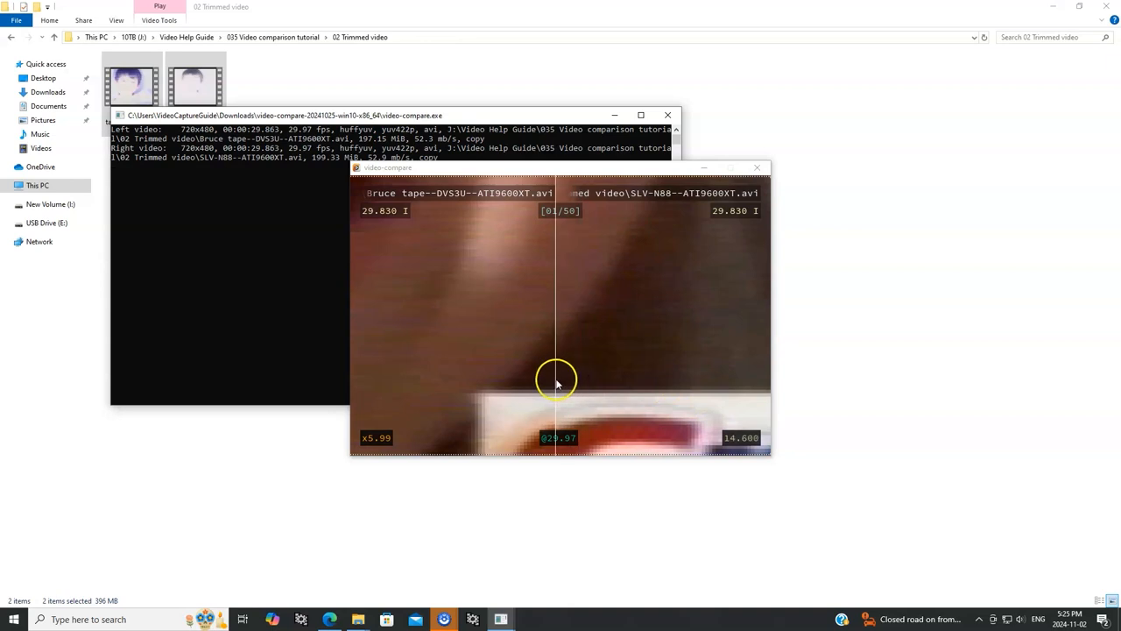
Step: Shift the comparison split line right, then back left, between the two clips
drag(557, 382, 613, 375)
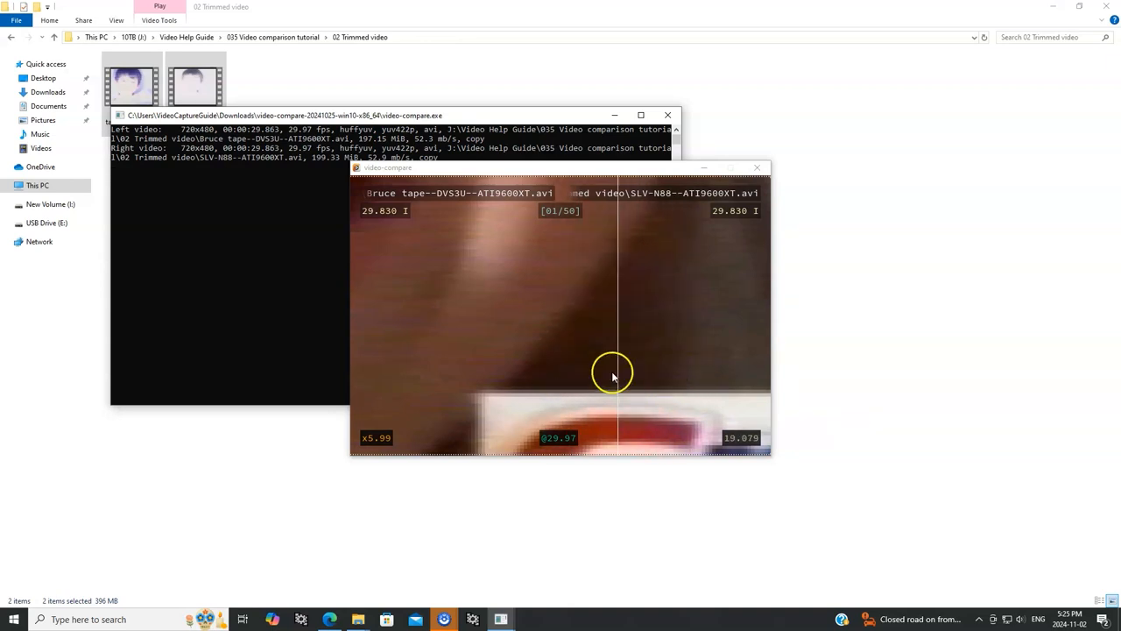
drag(613, 372, 581, 371)
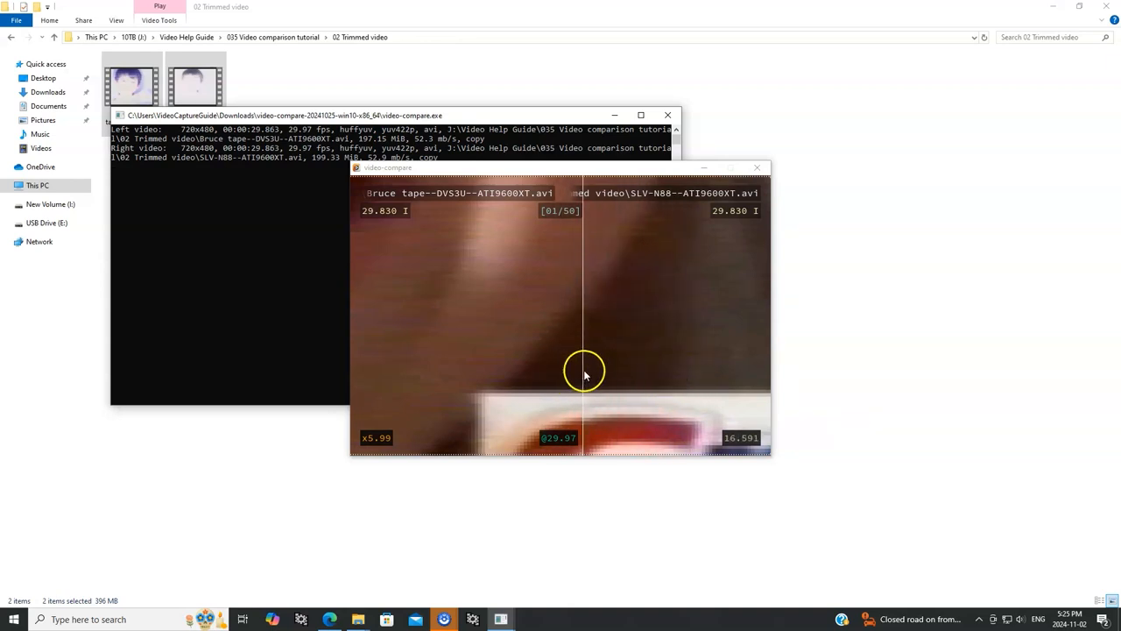